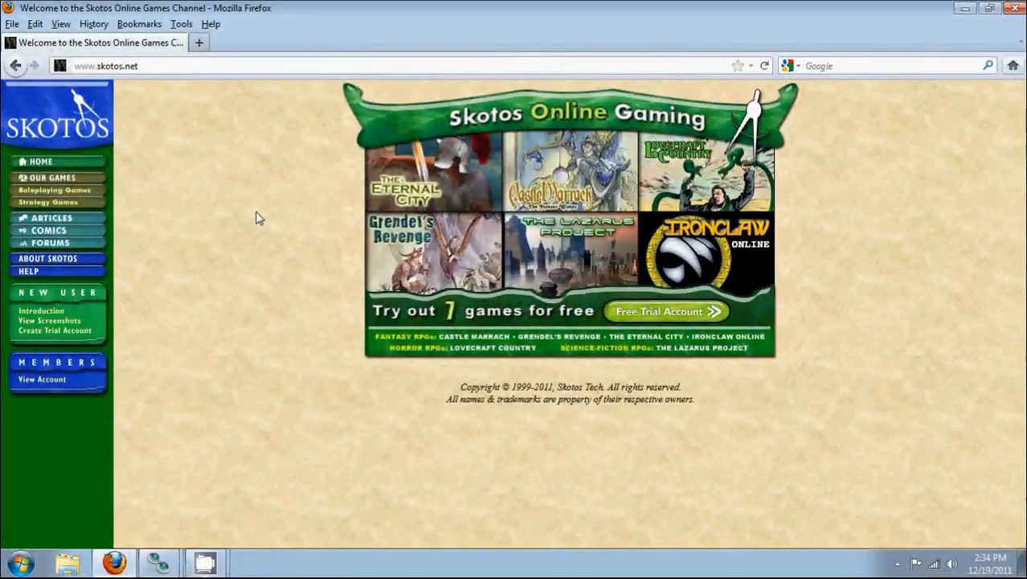
mouse_move(405, 179)
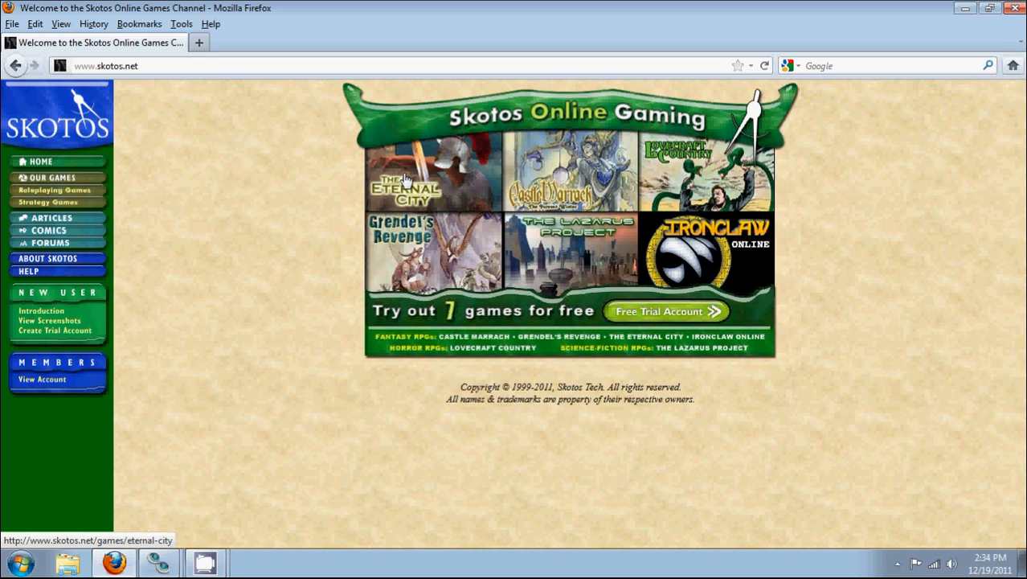
mouse_move(528, 119)
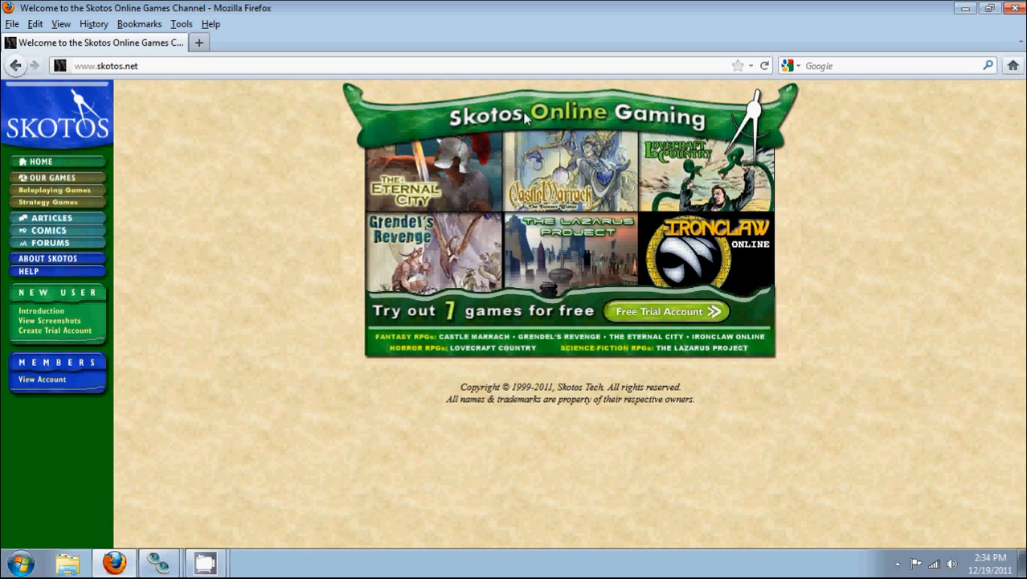
mouse_move(441, 208)
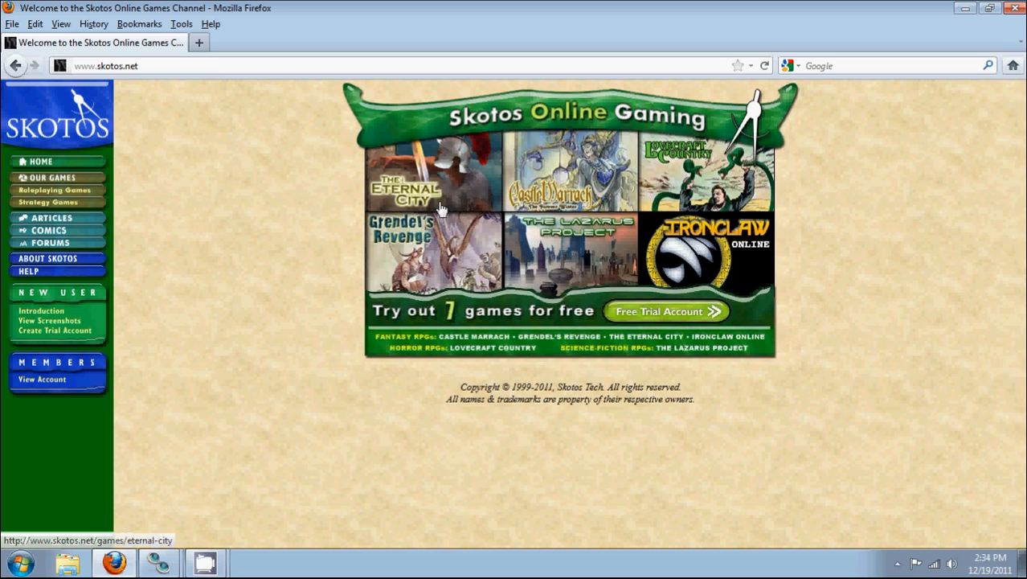
Reach the How to Begin Playing section listing Java, ActiveX, Zealotry and Flash clients
left_click(434, 173)
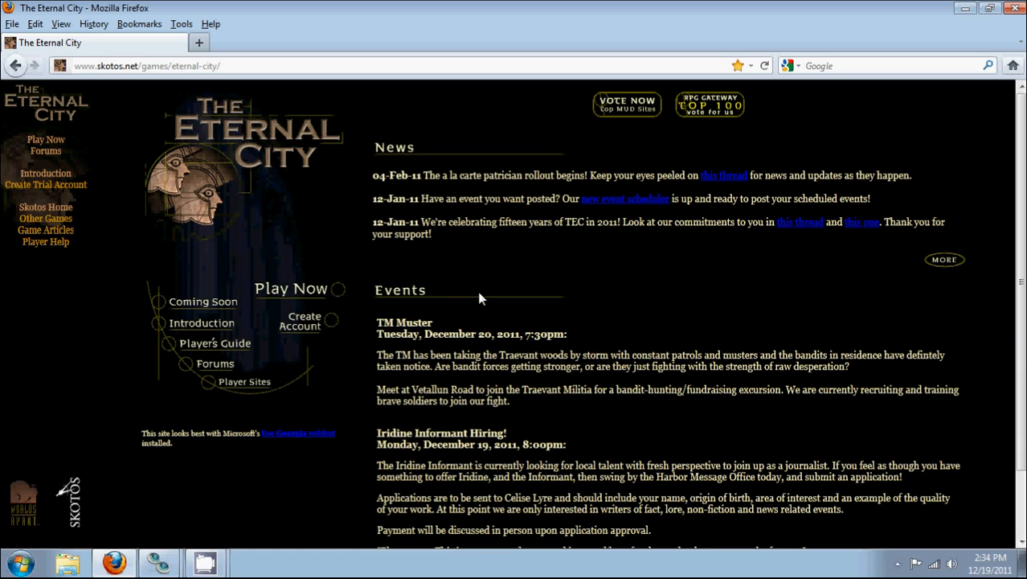
scroll("down", 3)
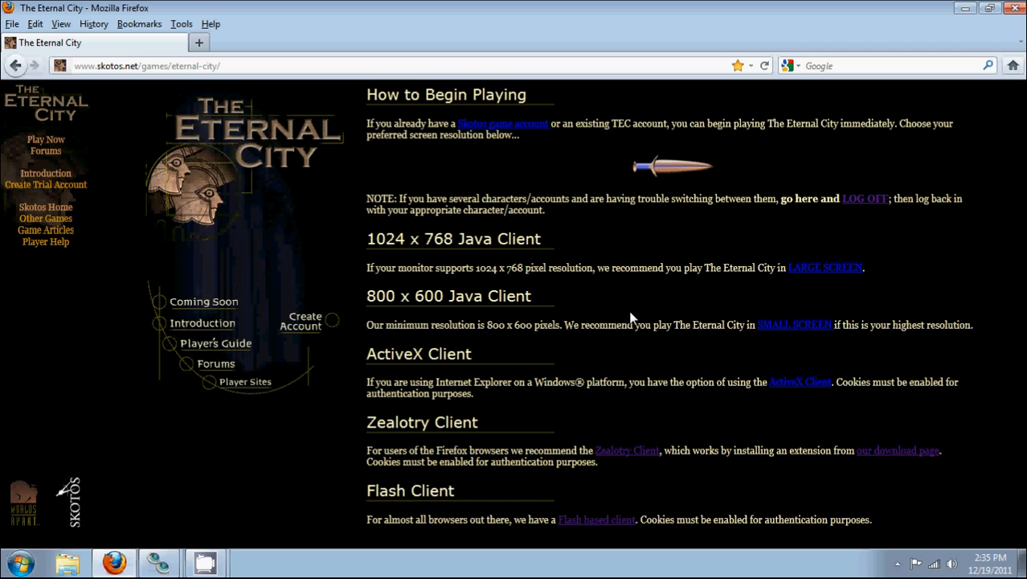
mouse_move(517, 249)
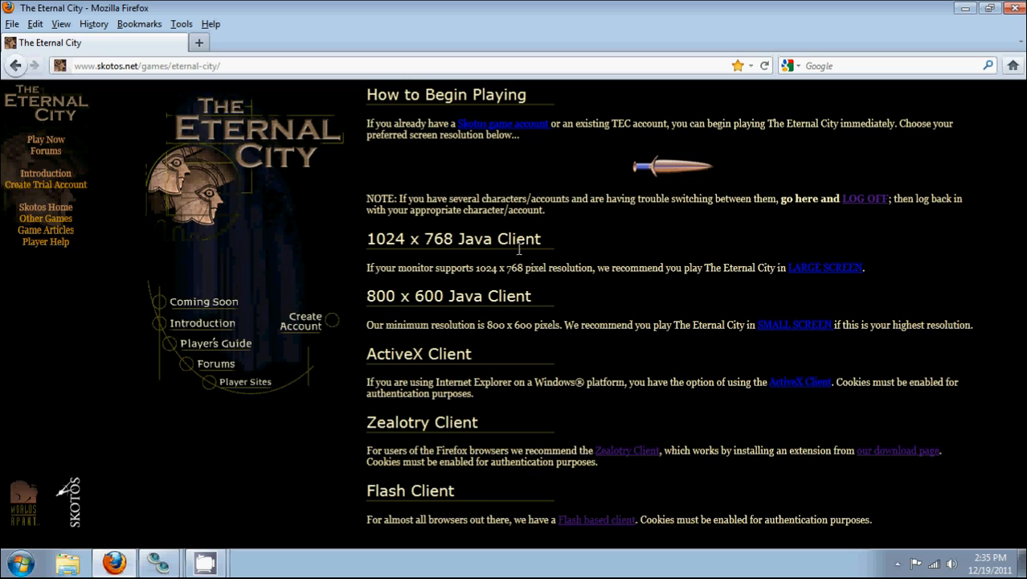
mouse_move(402, 357)
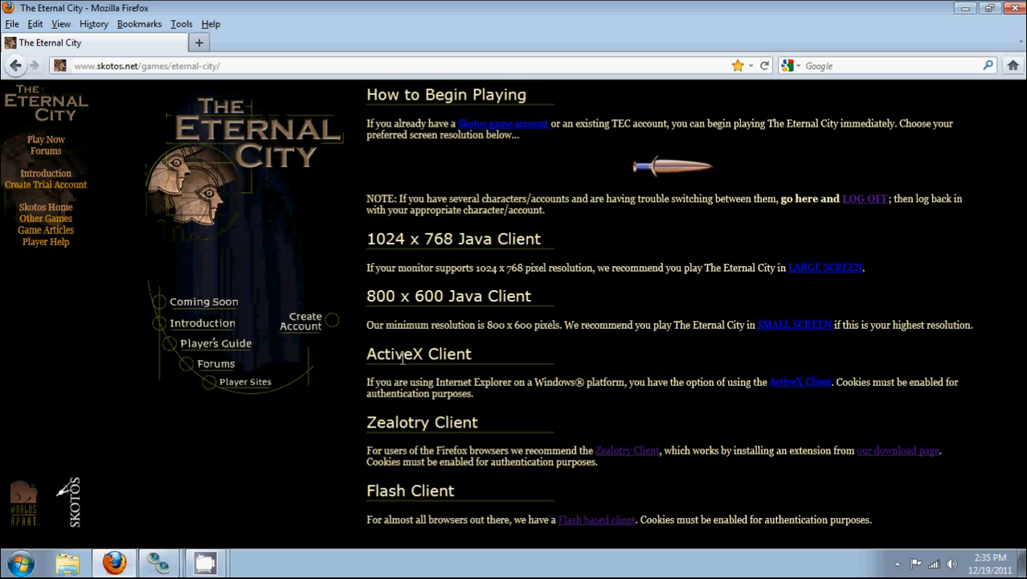
mouse_move(483, 495)
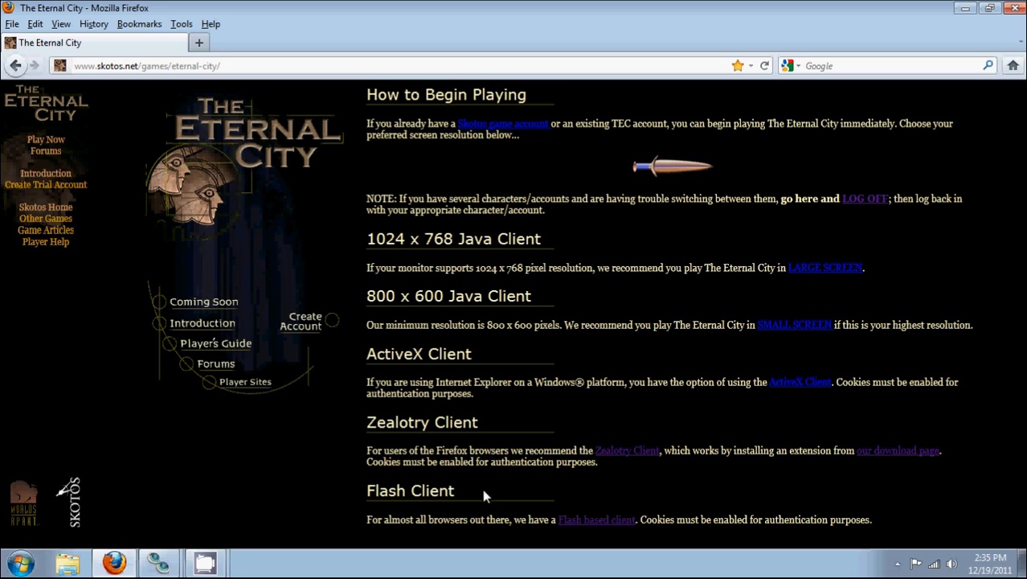
mouse_move(450, 474)
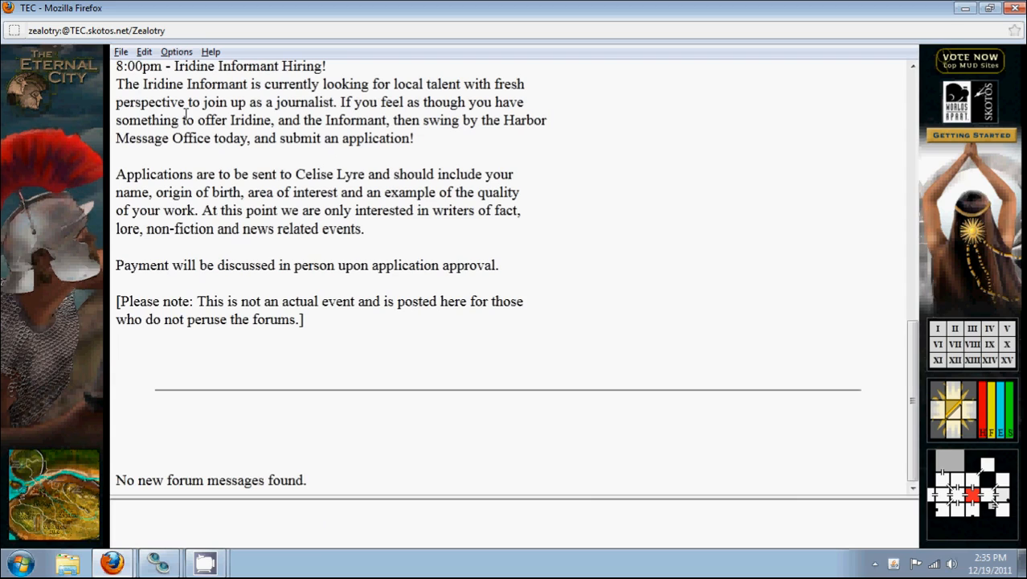
Scroll through the login messages to the Welcome Room description with exits and occupants
scroll("down", 3)
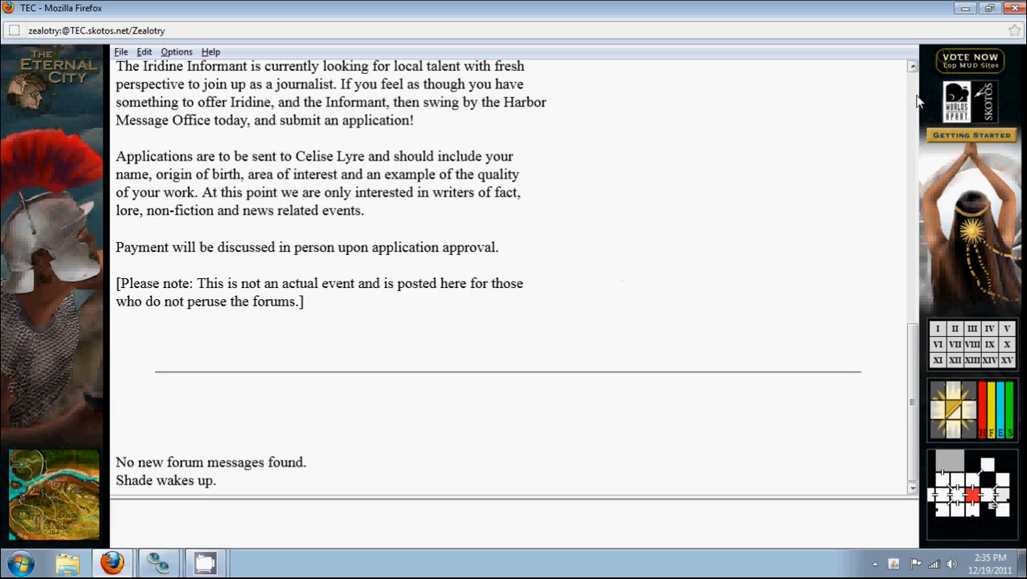
mouse_move(64, 281)
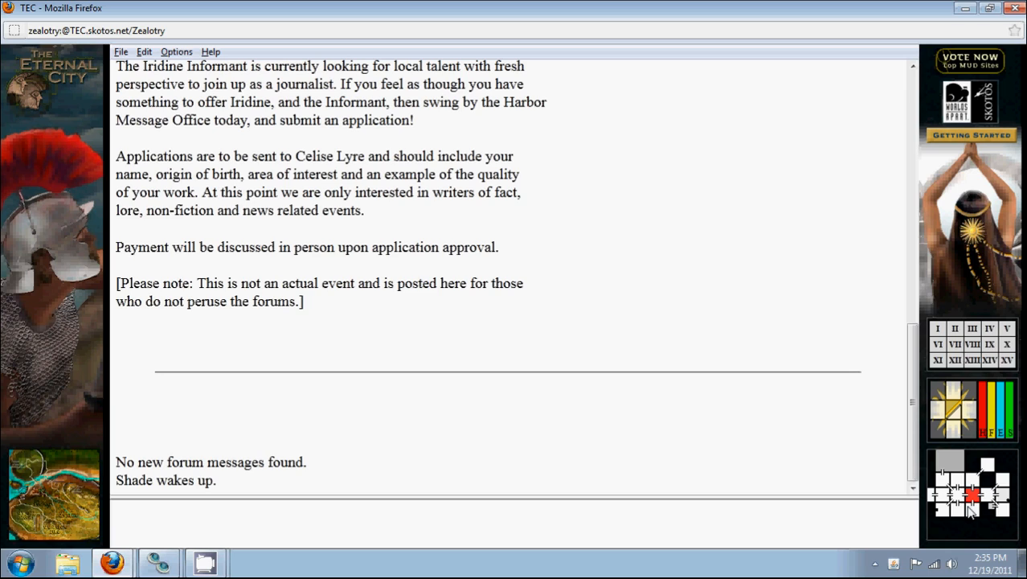
mouse_move(550, 347)
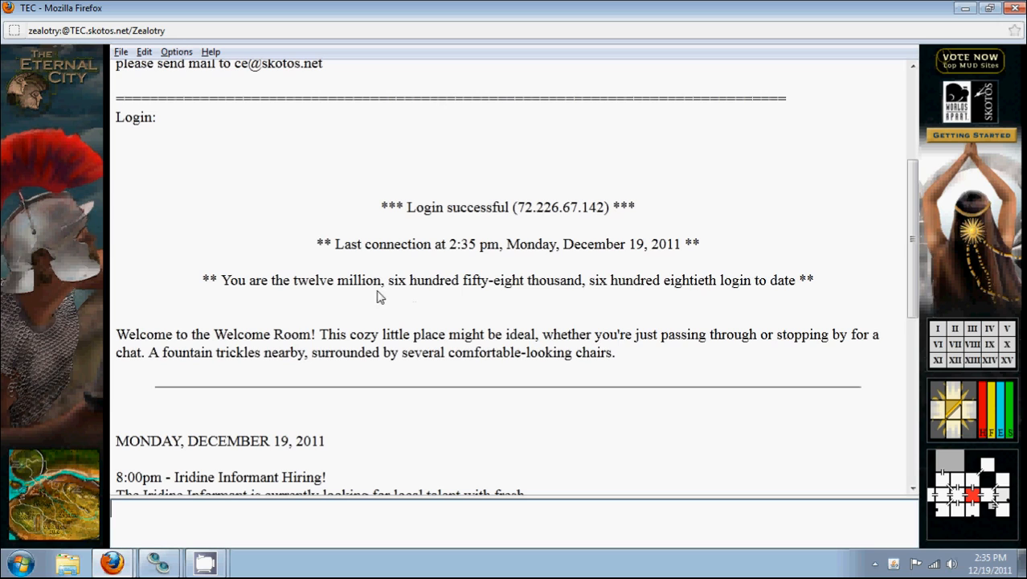
scroll("down", 3)
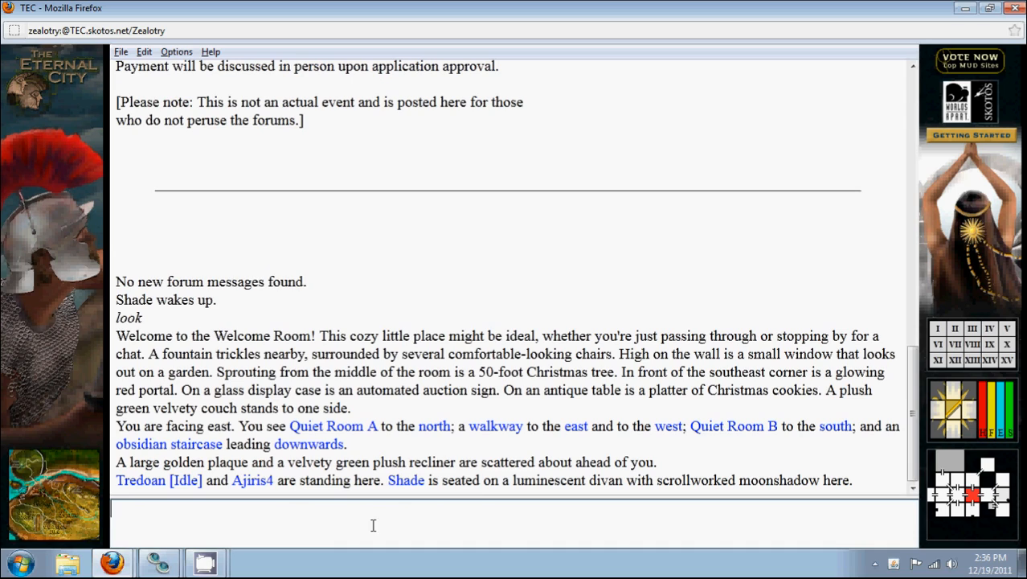
Enter 'play' to bring up the Character Manager listing Danasei, Petril and Laou
type("play")
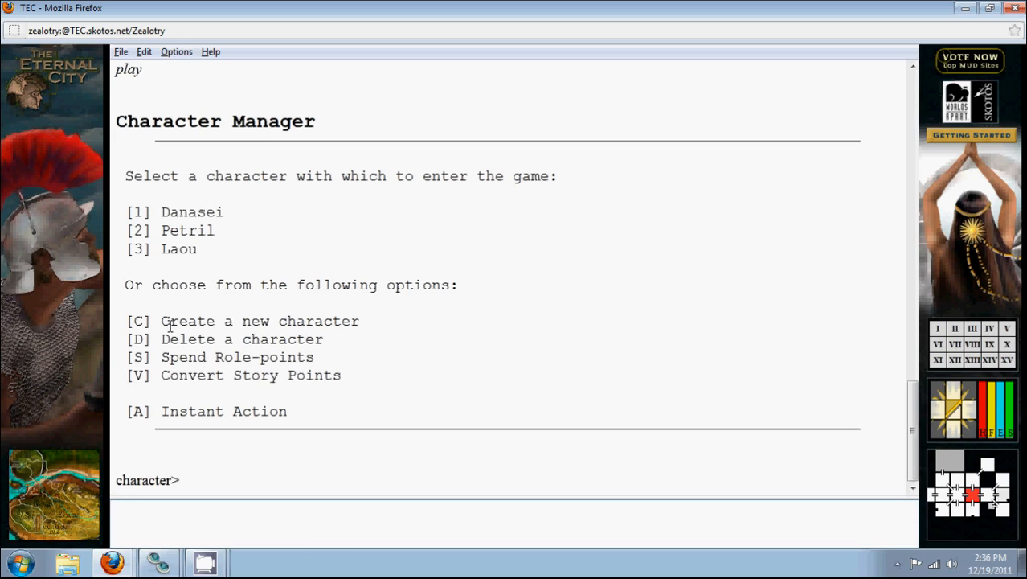
mouse_move(244, 348)
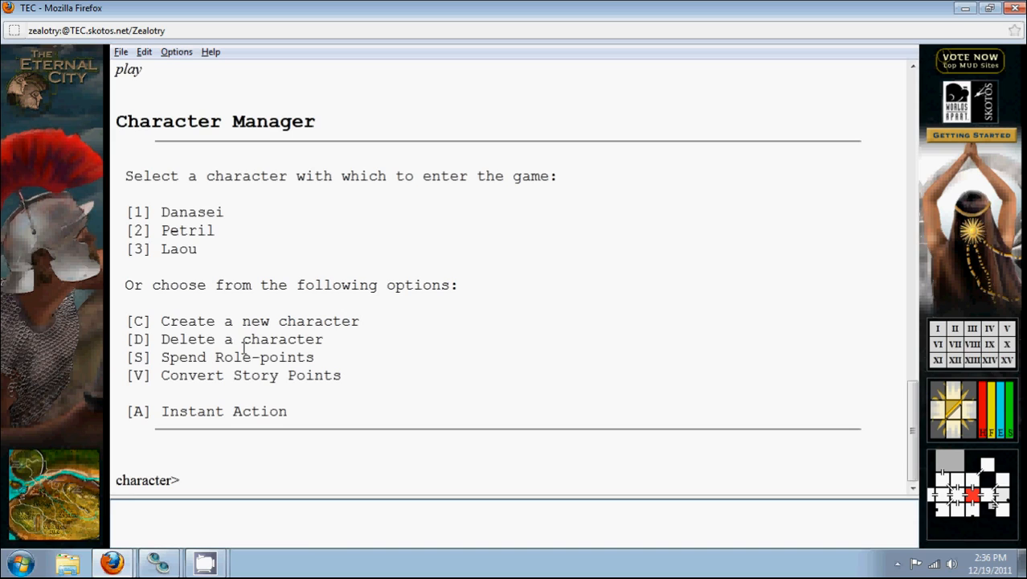
mouse_move(283, 521)
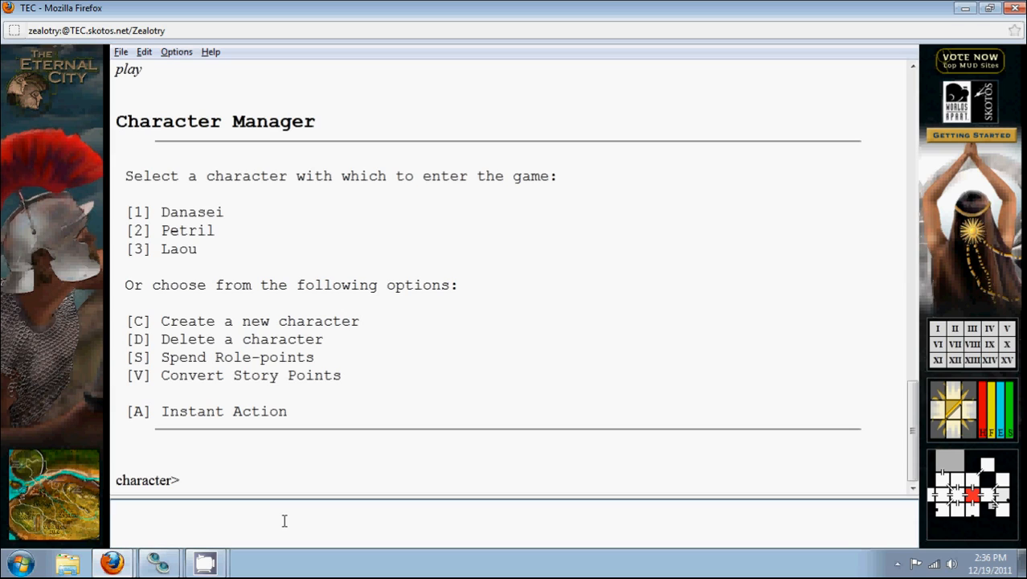
Choose character 1, then look at the tavern, the painting and Unath
type("1")
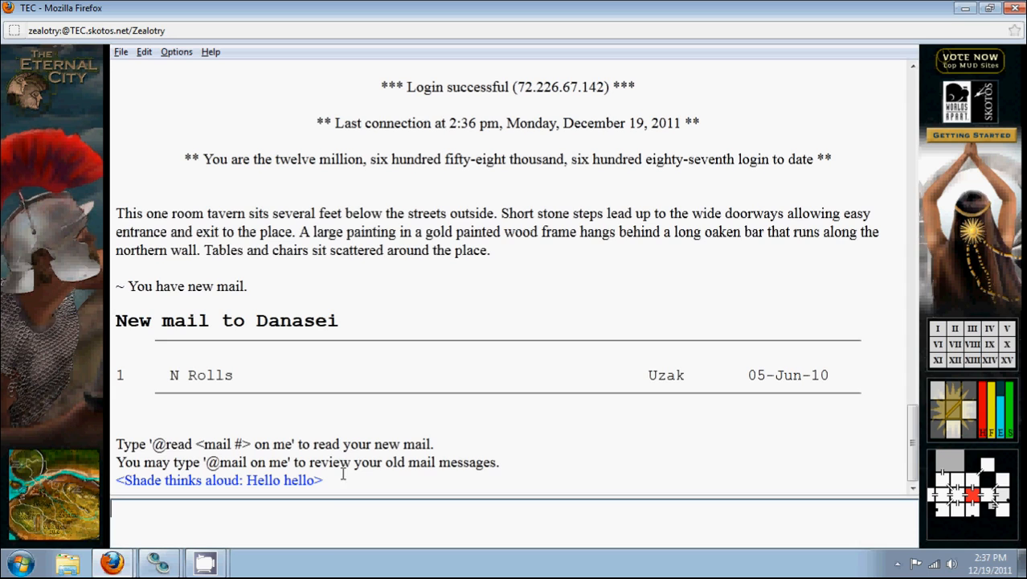
type("look")
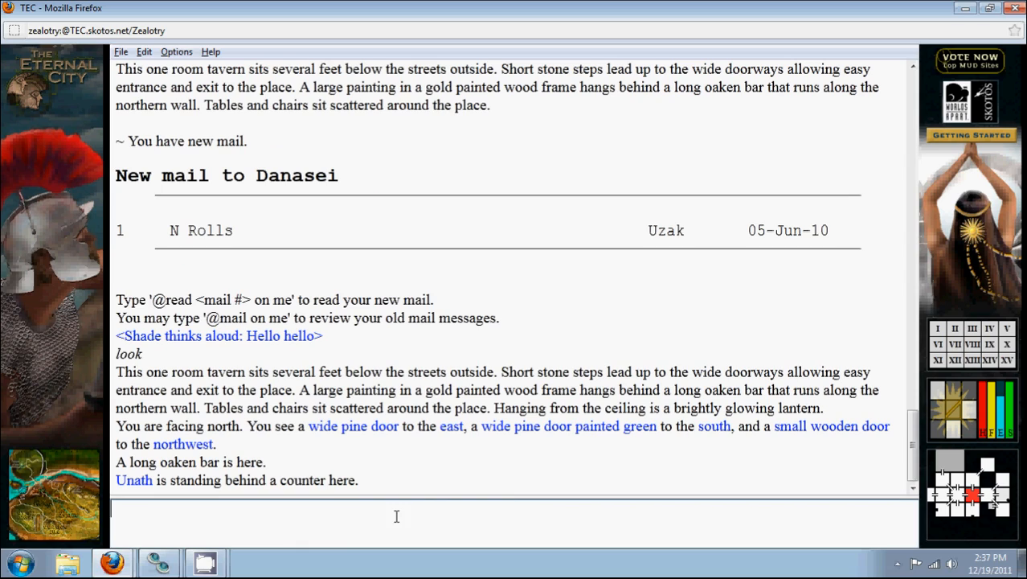
mouse_move(499, 418)
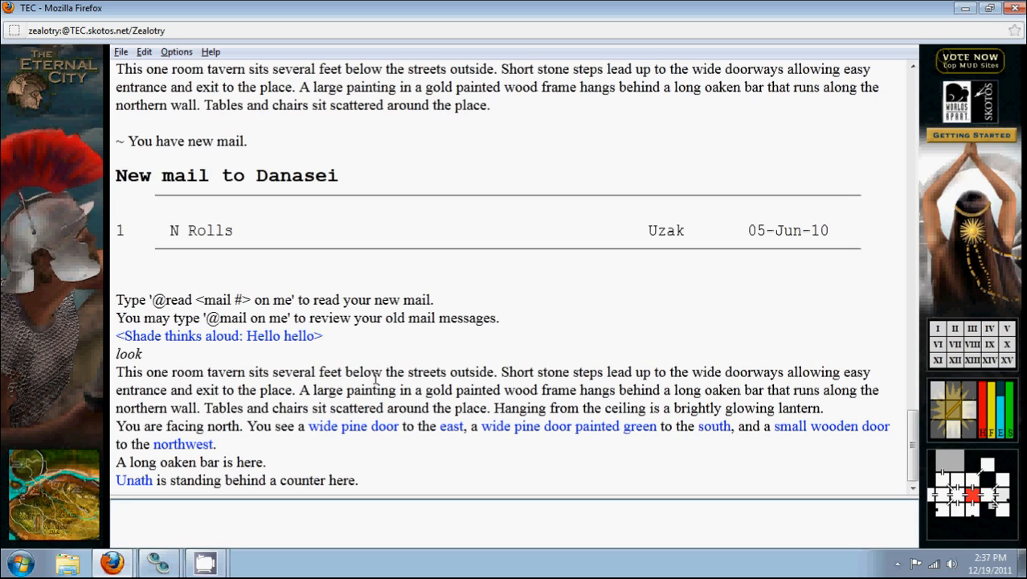
type("look paint")
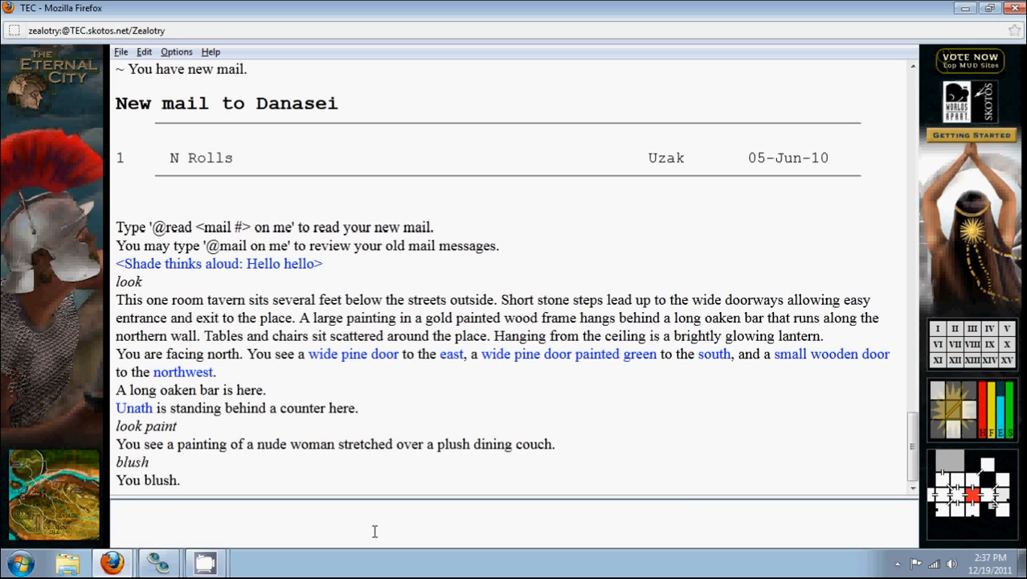
type("look unath")
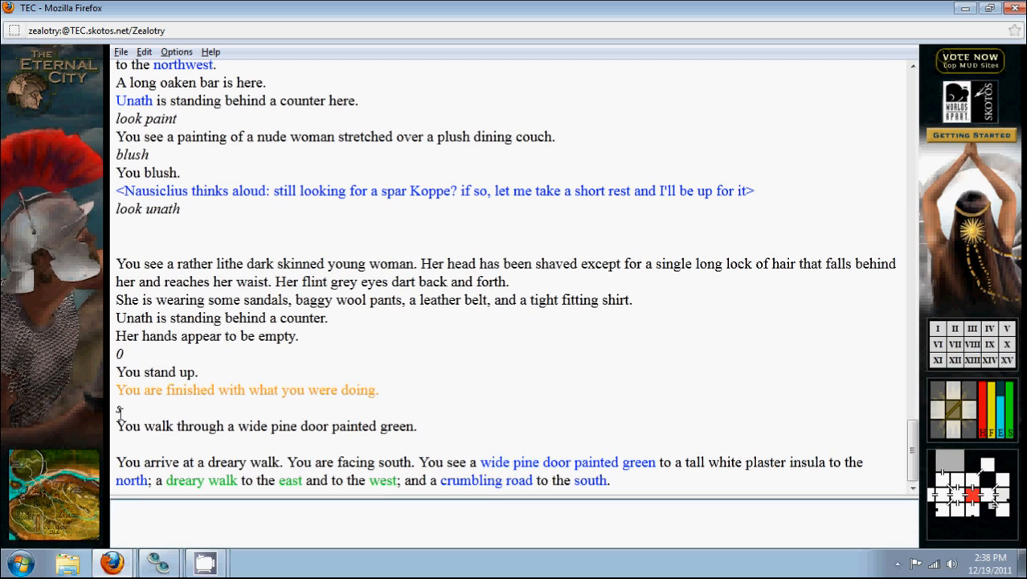
Think aloud 'HELLO.' and 'You got it, ma'am' on the dreary walk
type("think HELLO.")
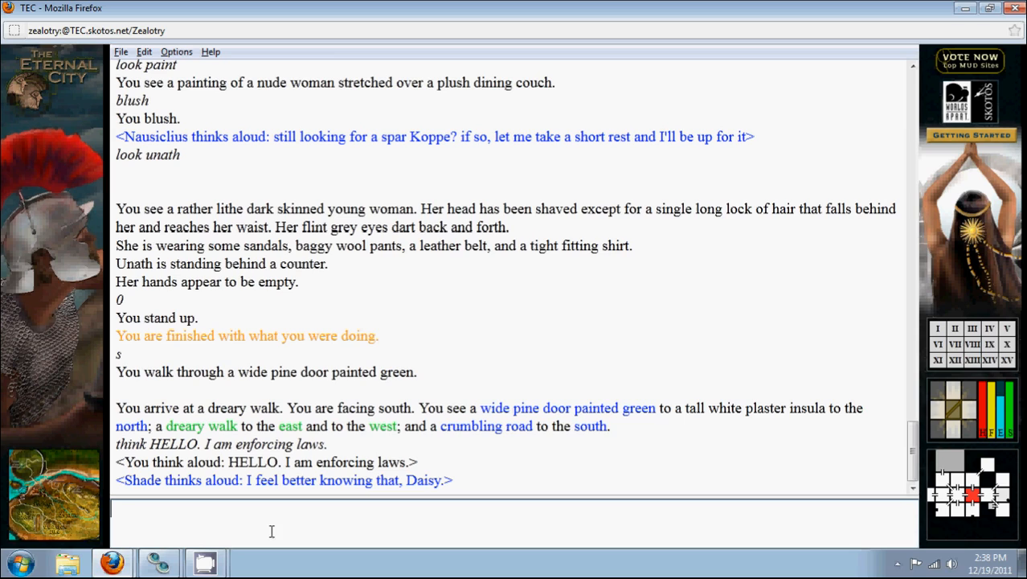
type("think You got it, ma'am")
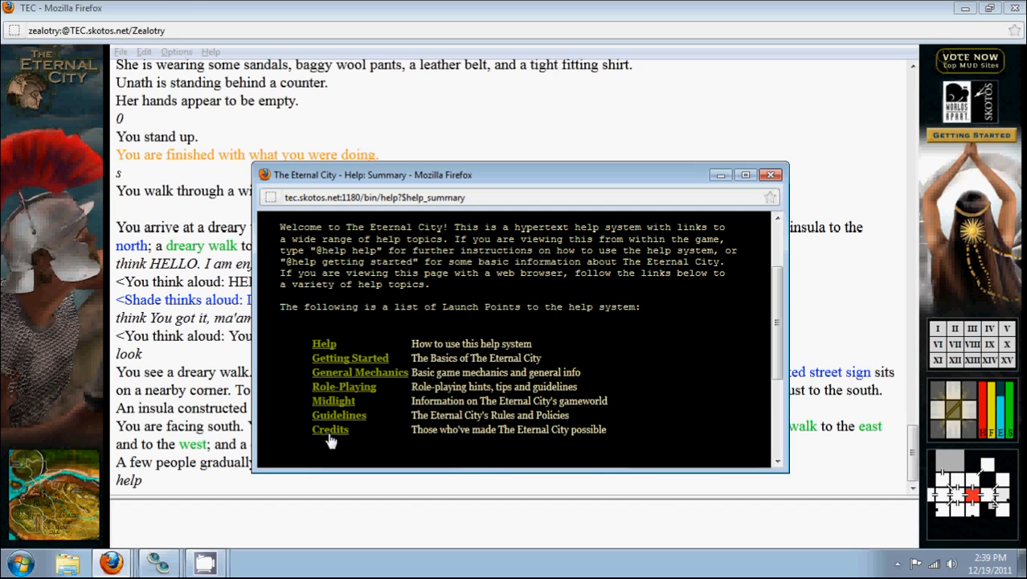
Browse the gameworld and Iridine help topics, then close the help window
left_click(351, 356)
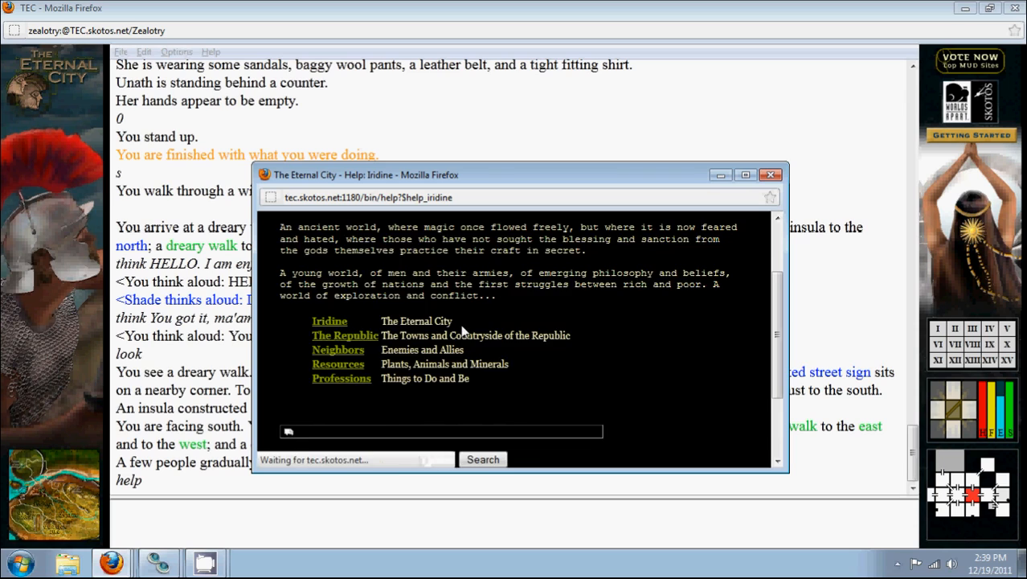
left_click(330, 322)
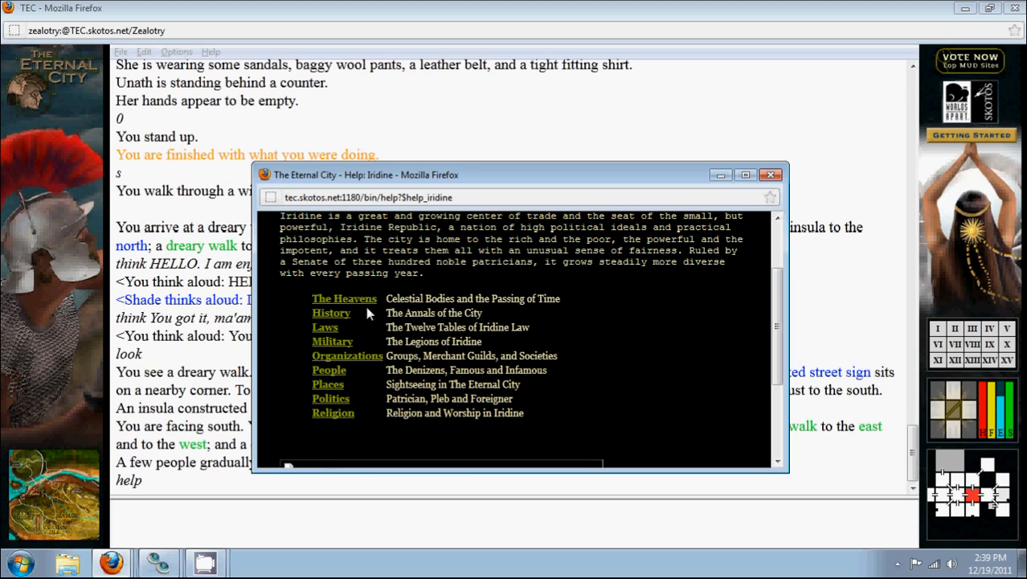
left_click(770, 174)
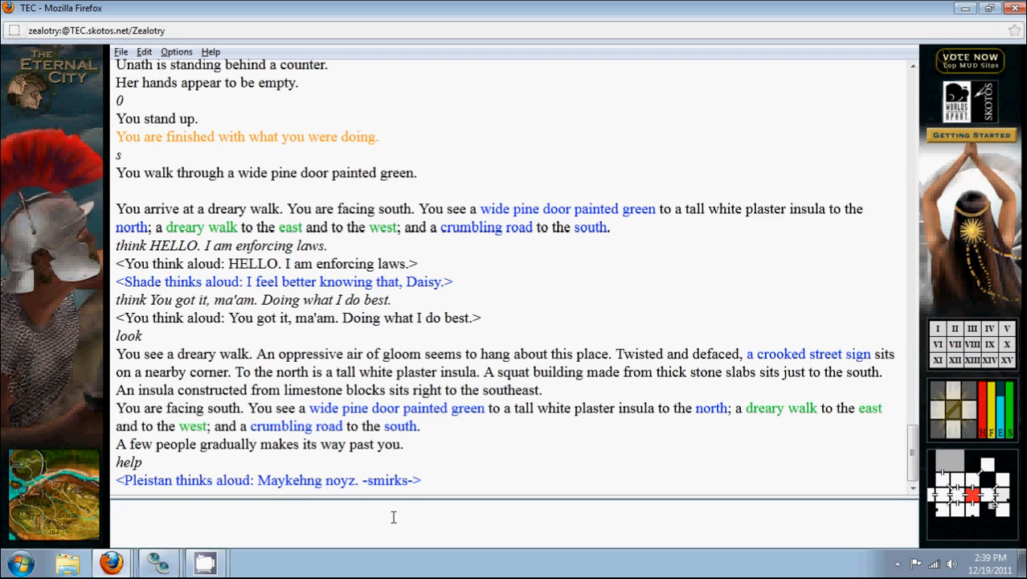
Walk west twice along the dreary walk toward the graffiti wall and crossroads
type("w")
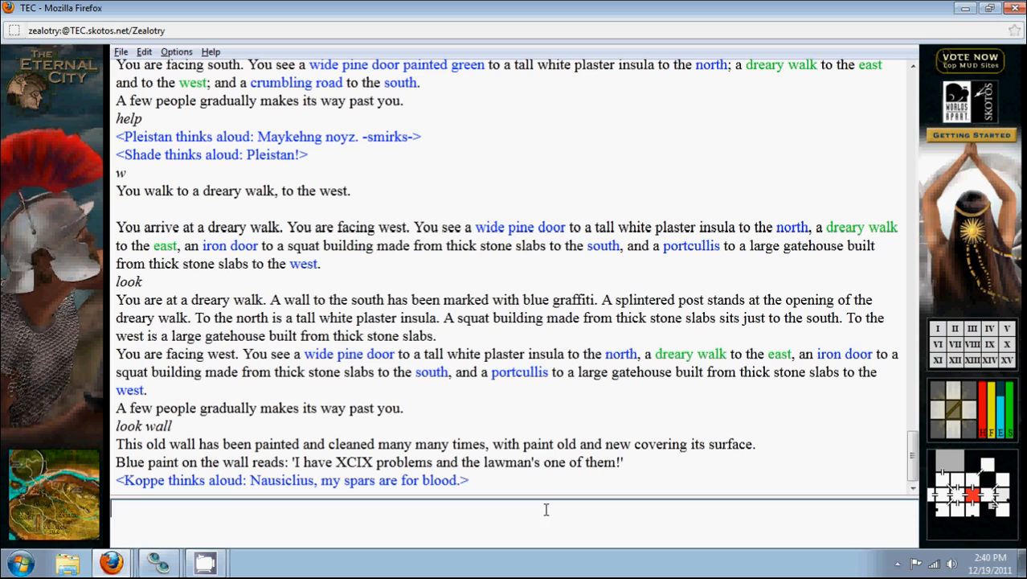
type("w")
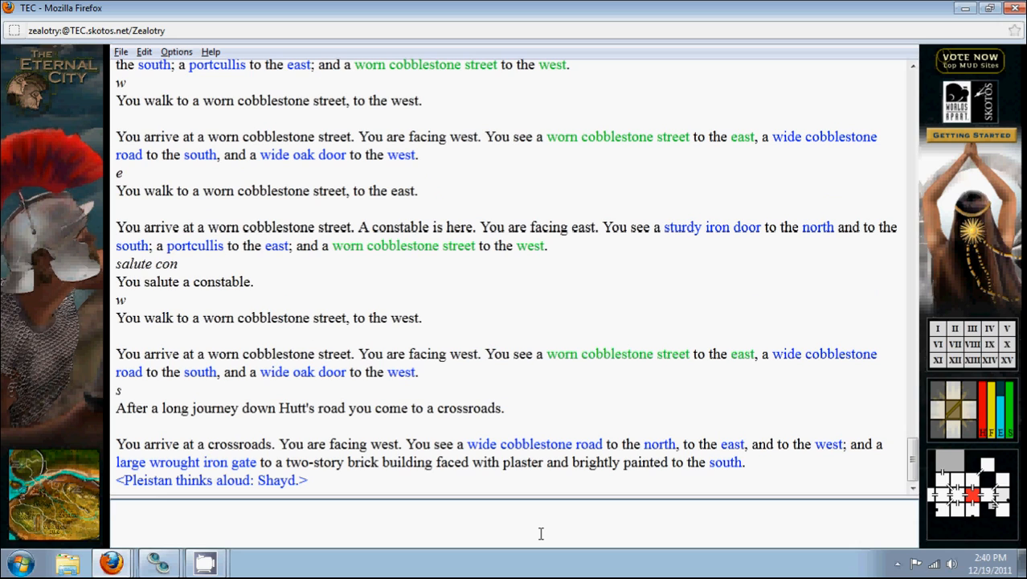
Look around the crossroads, walk west, and continue through the gate toward the reception area
type("look")
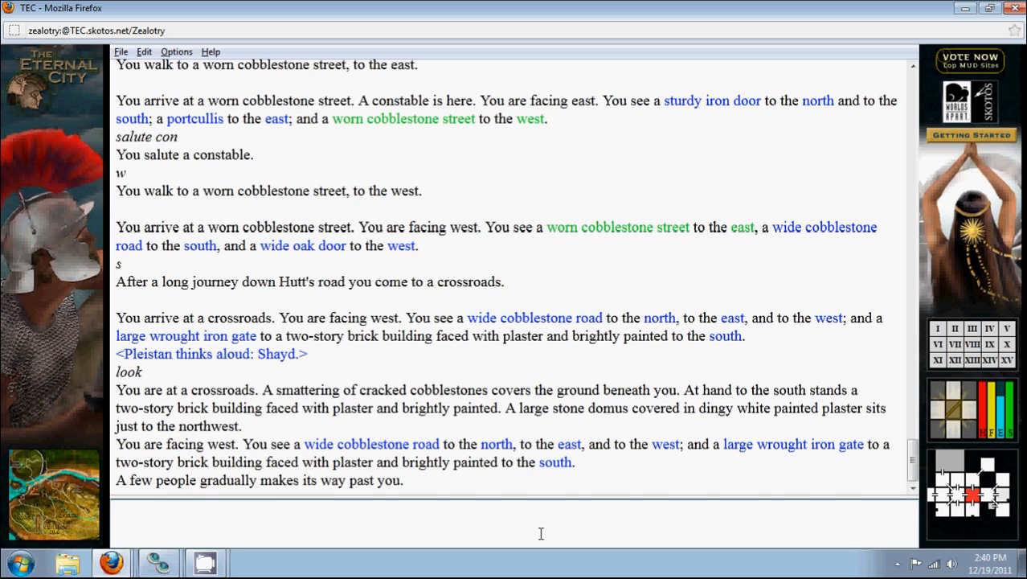
type("w")
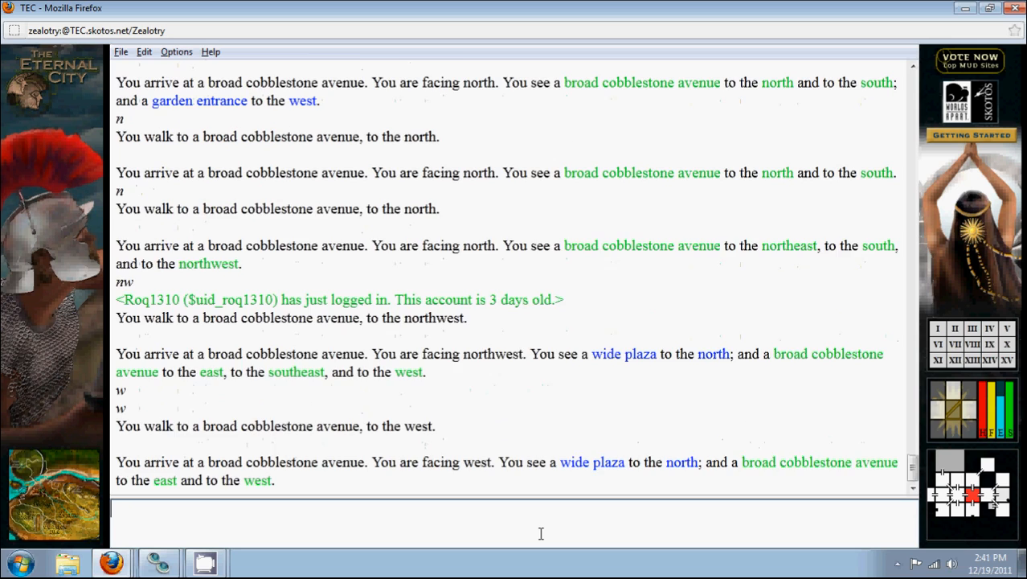
type("lo")
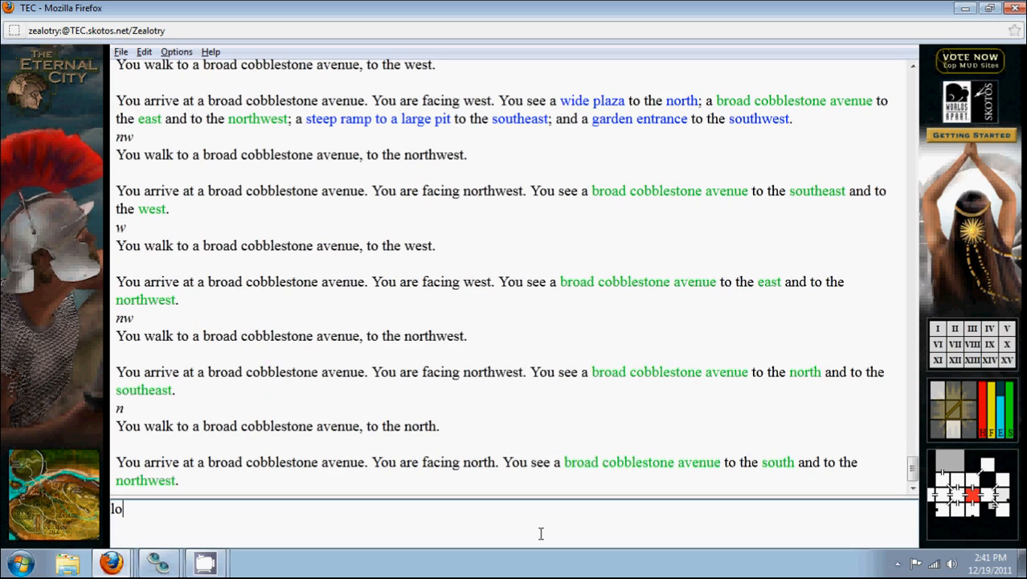
type("o")
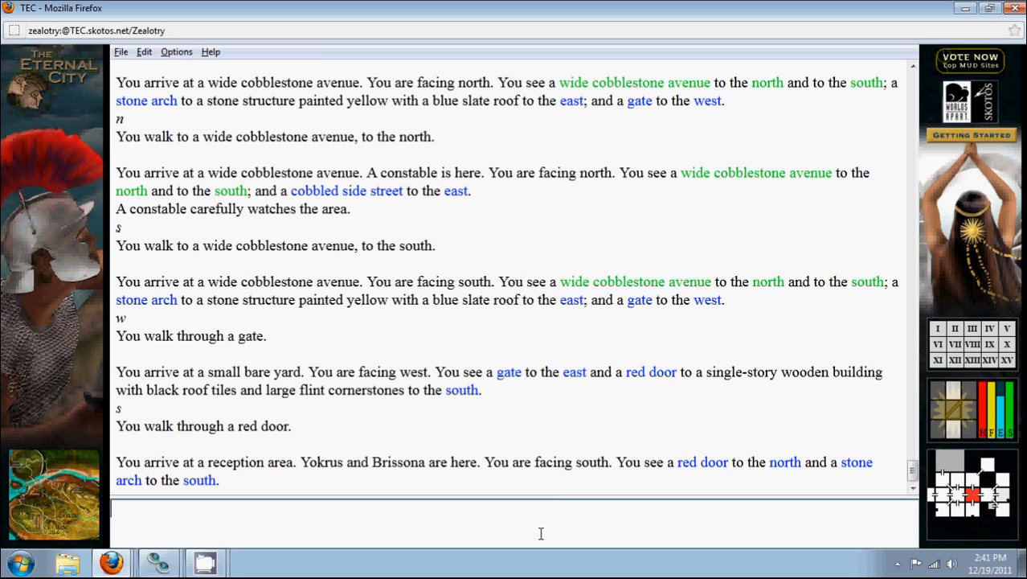
type("br")
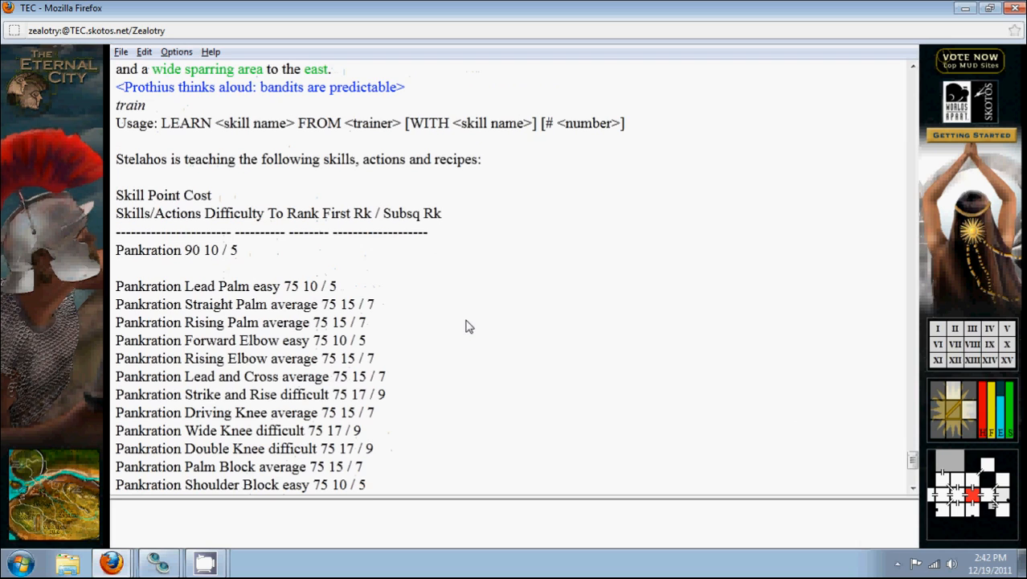
Scroll the Pankration skills list showing difficulties and point costs
scroll("down", 3)
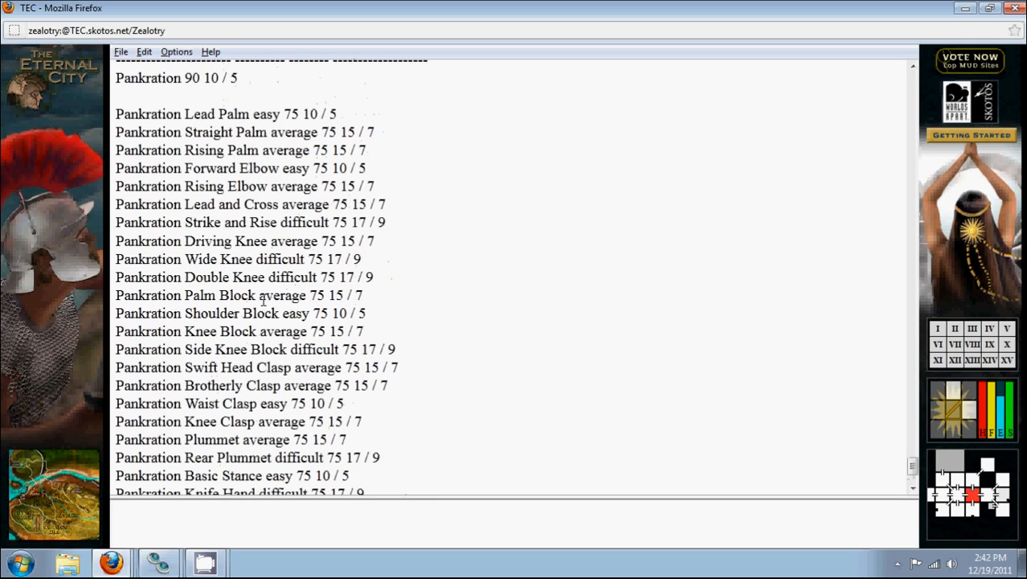
mouse_move(241, 151)
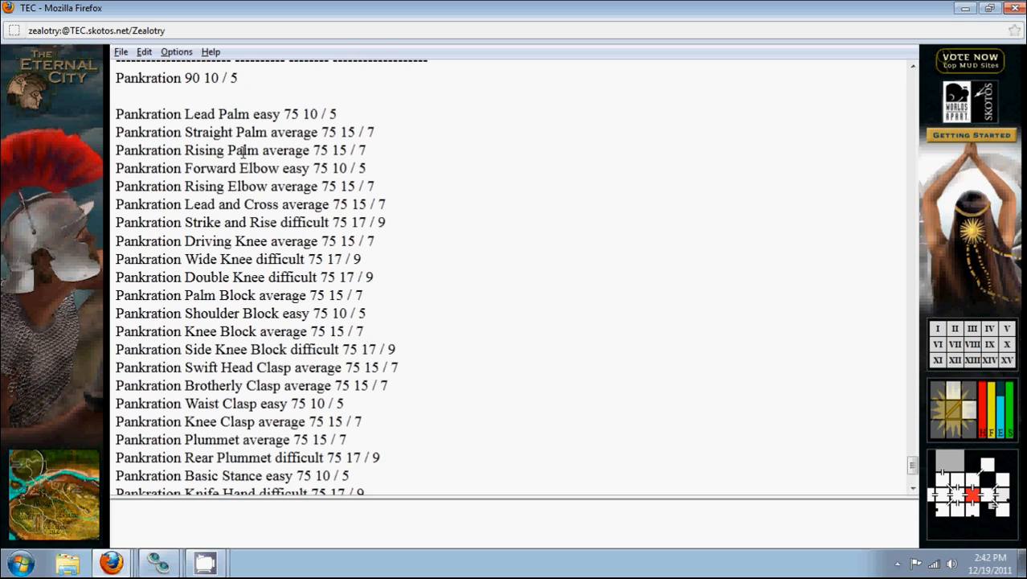
mouse_move(276, 322)
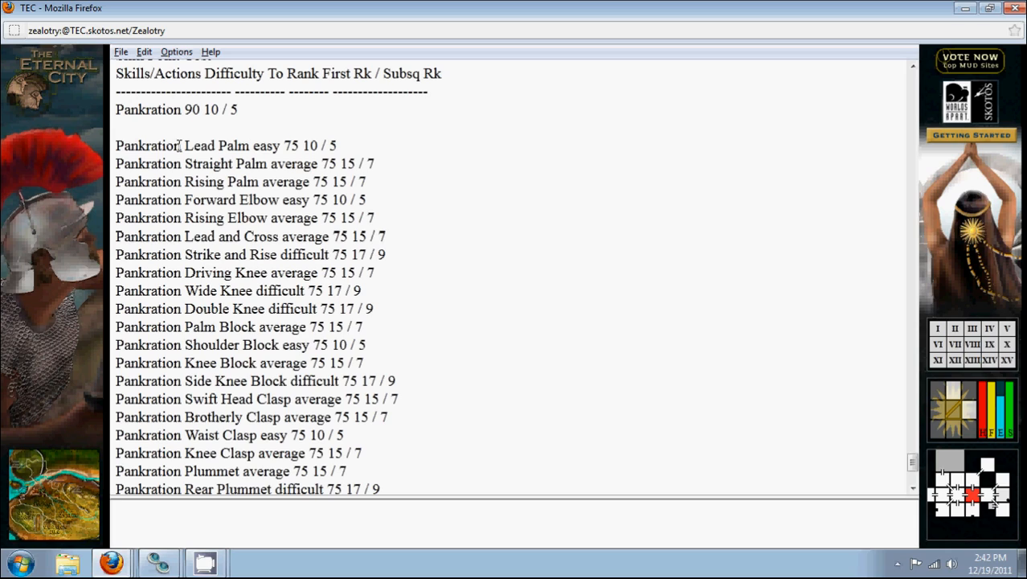
mouse_move(251, 232)
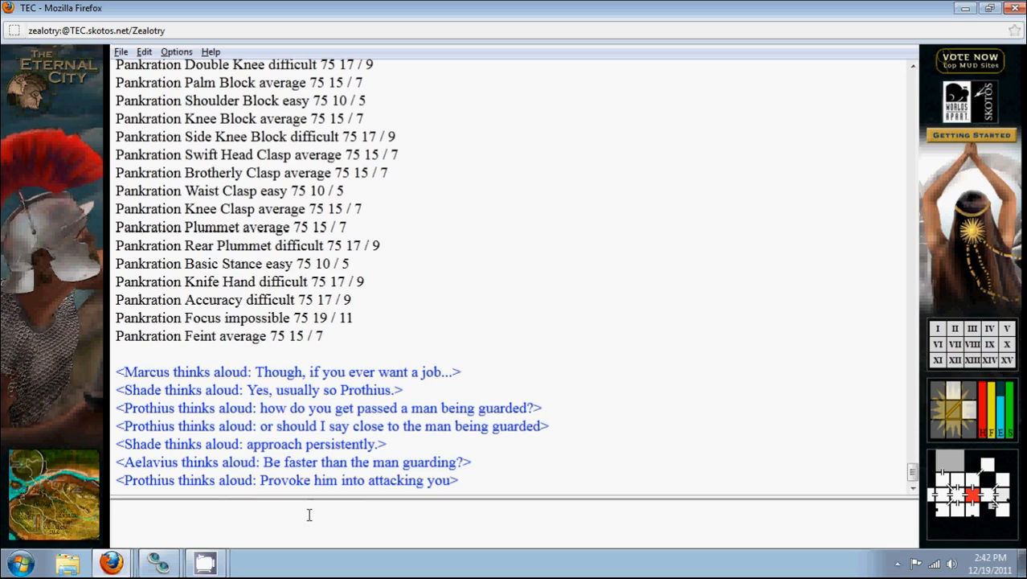
mouse_move(550, 540)
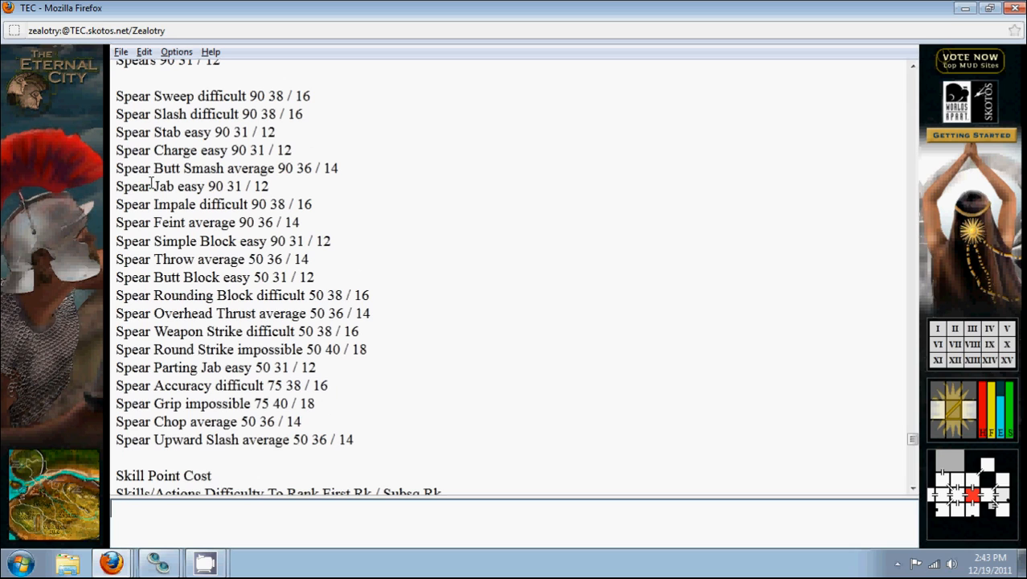
Scroll through the spear, sword, shield and knife skills and their point costs
scroll("down", 3)
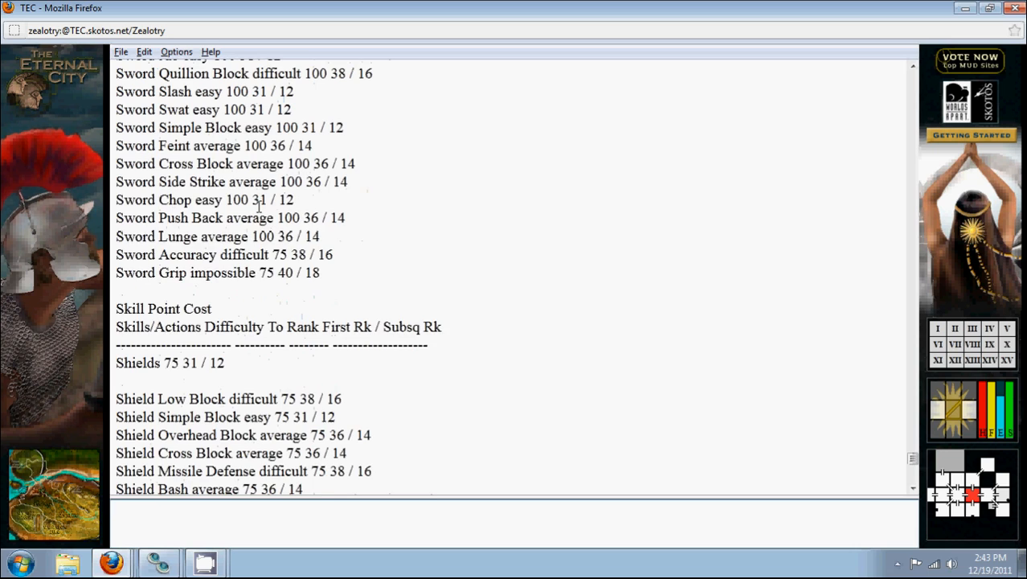
scroll("down", 3)
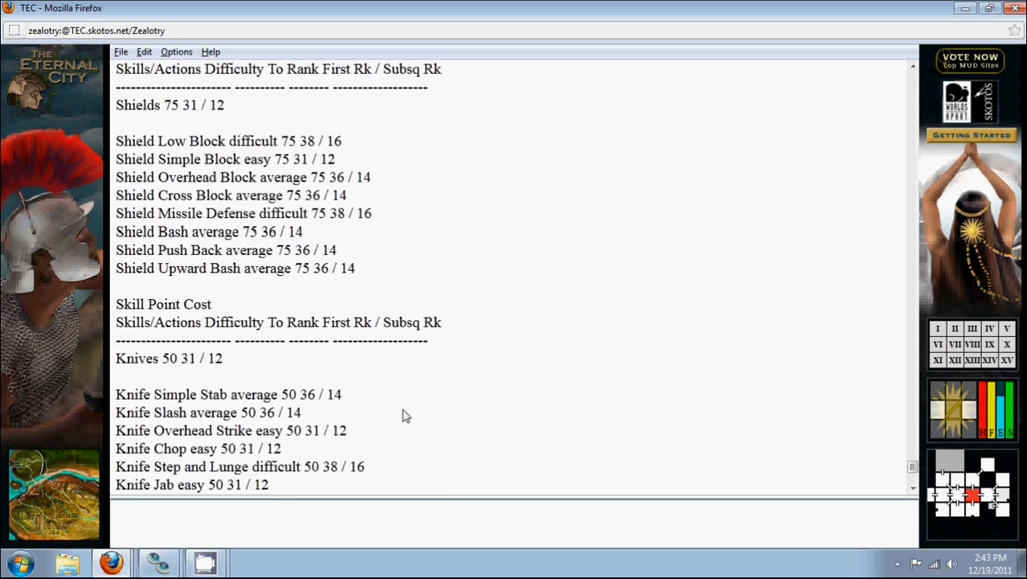
scroll("down", 3)
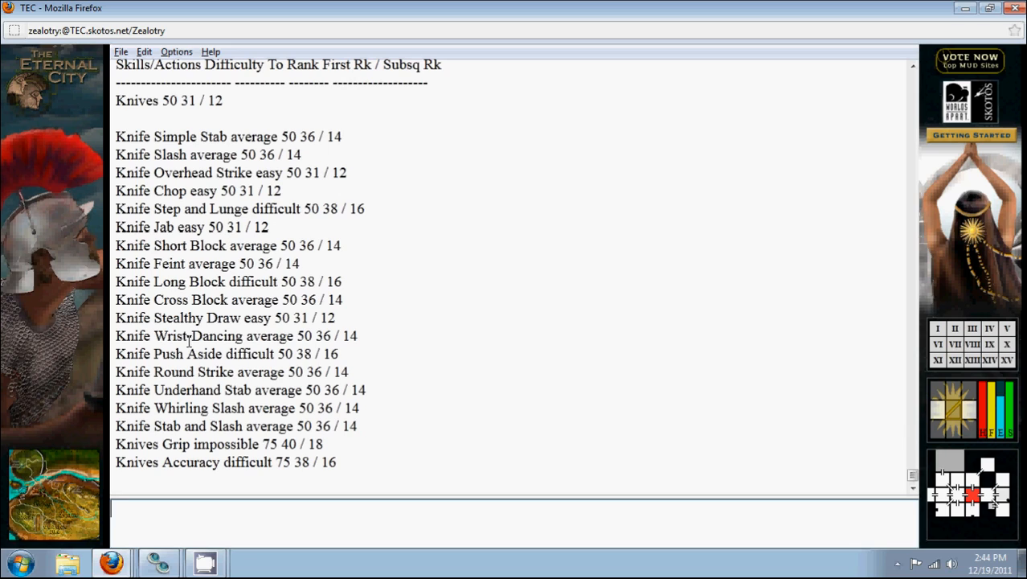
mouse_move(191, 383)
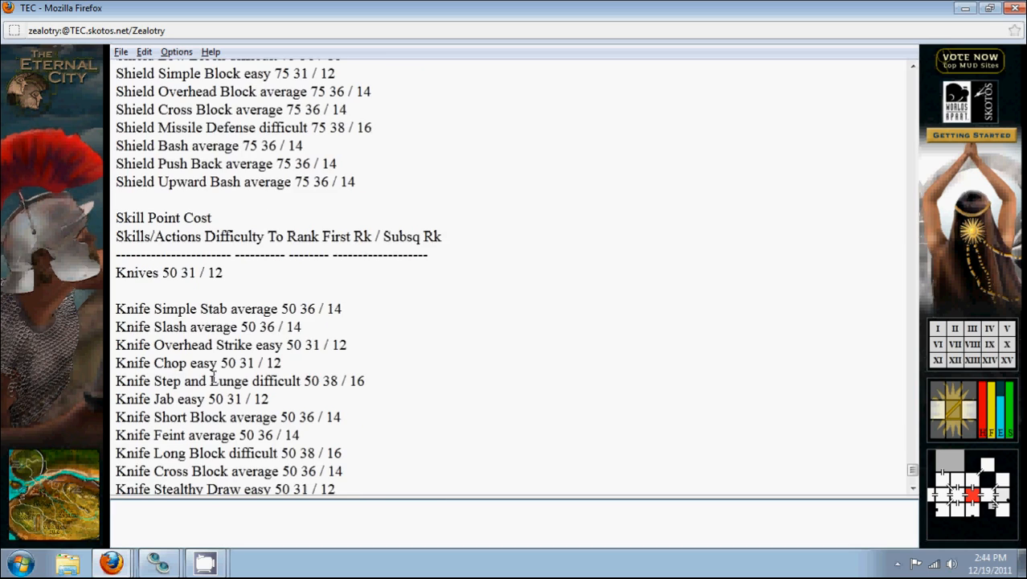
scroll("down", 3)
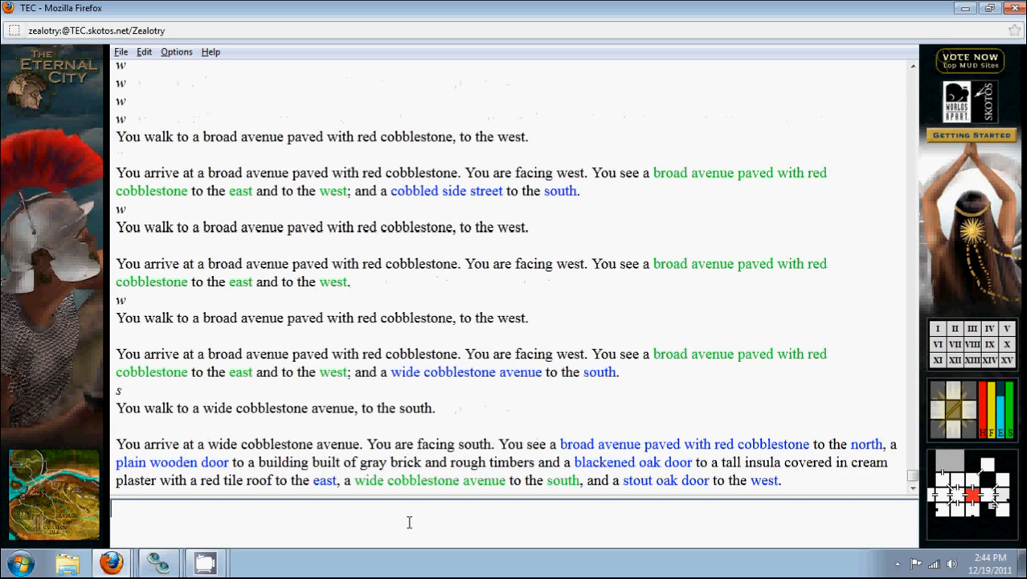
Walk south then east along the cobblestone avenues toward the stone arch
type("s")
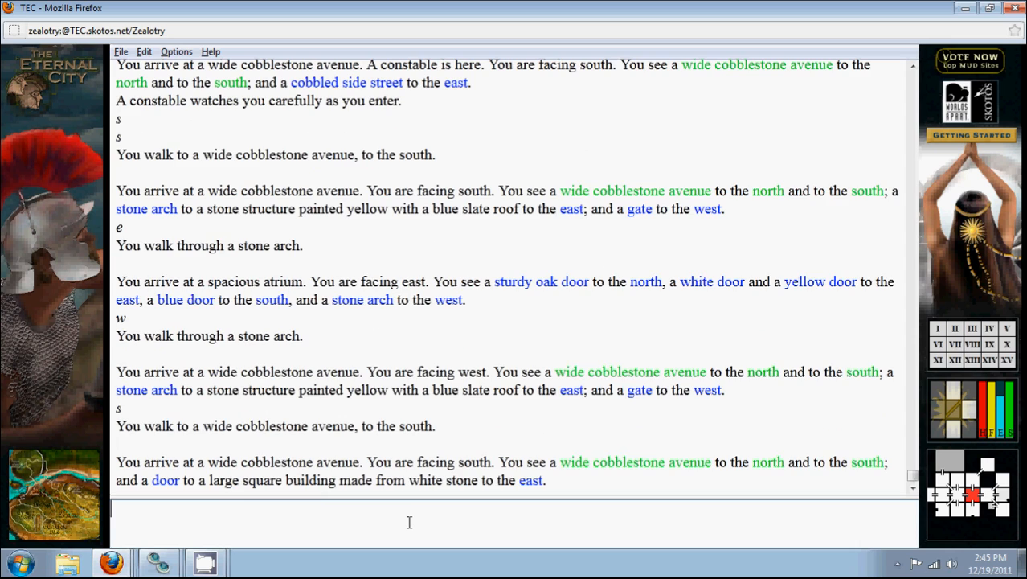
type("e")
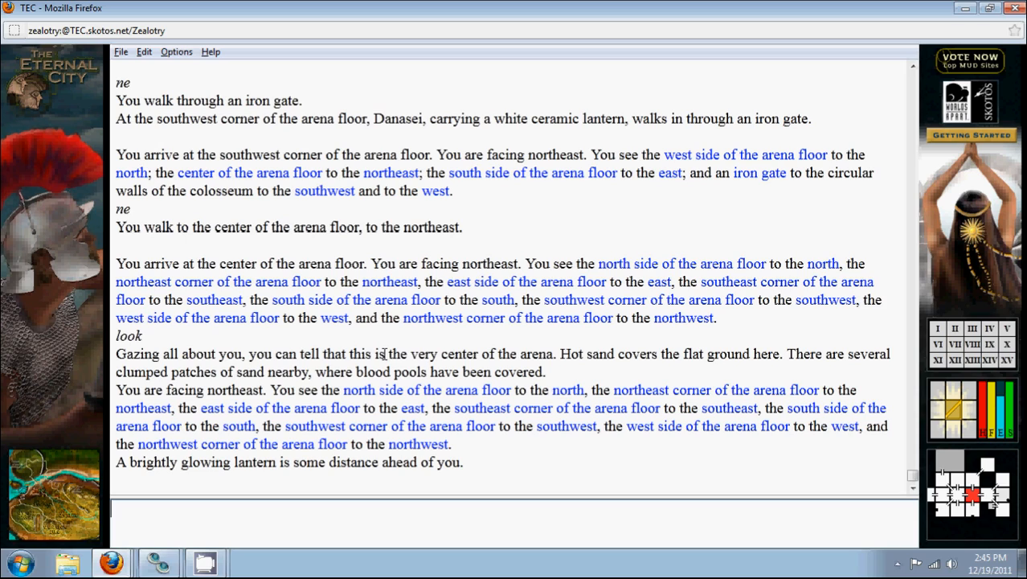
mouse_move(563, 386)
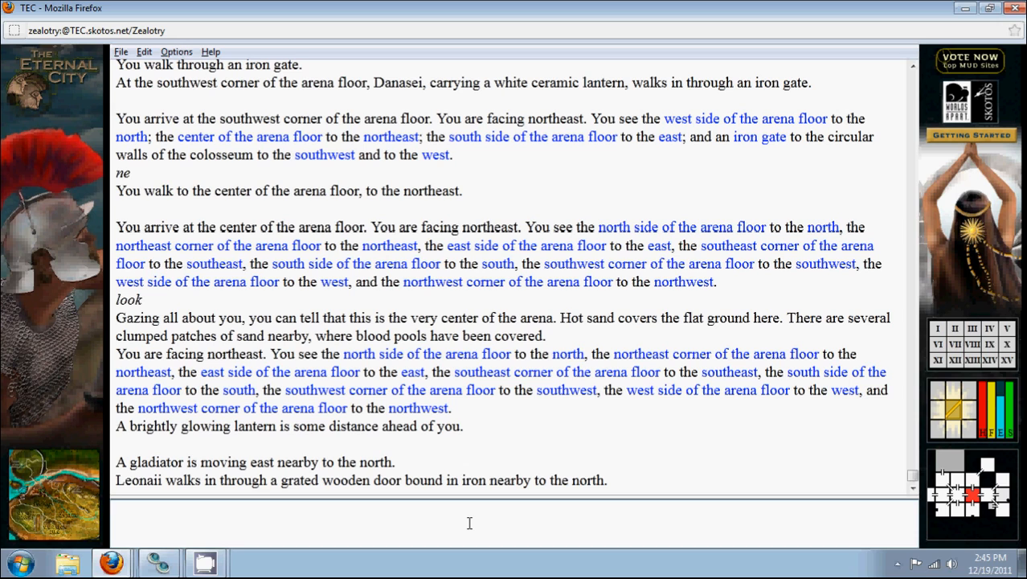
Enter a command on the arena floor as the gladiator approaches from the north
type("a")
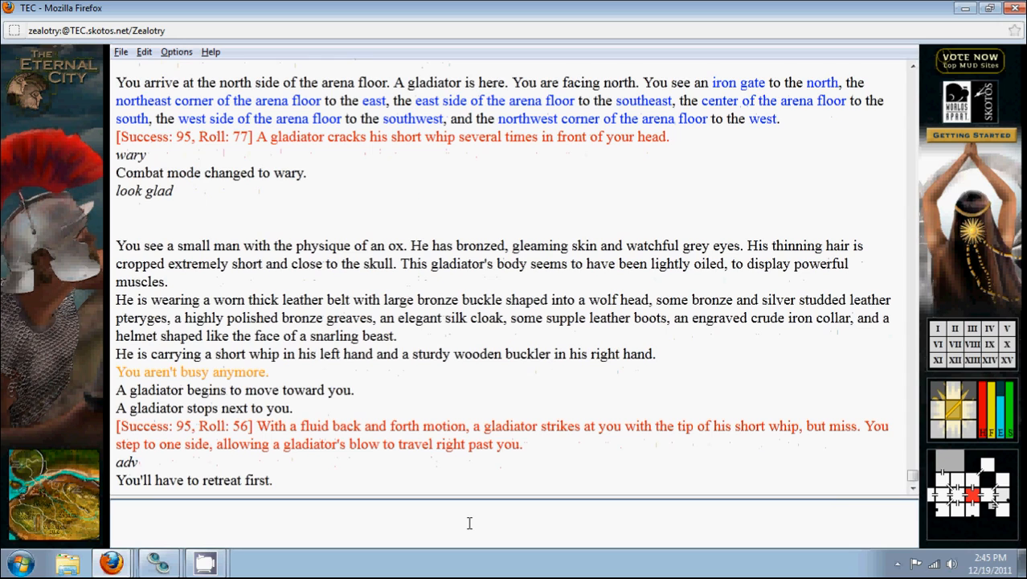
Scroll through the fight output and look around while battling the gladiator
scroll("down", 3)
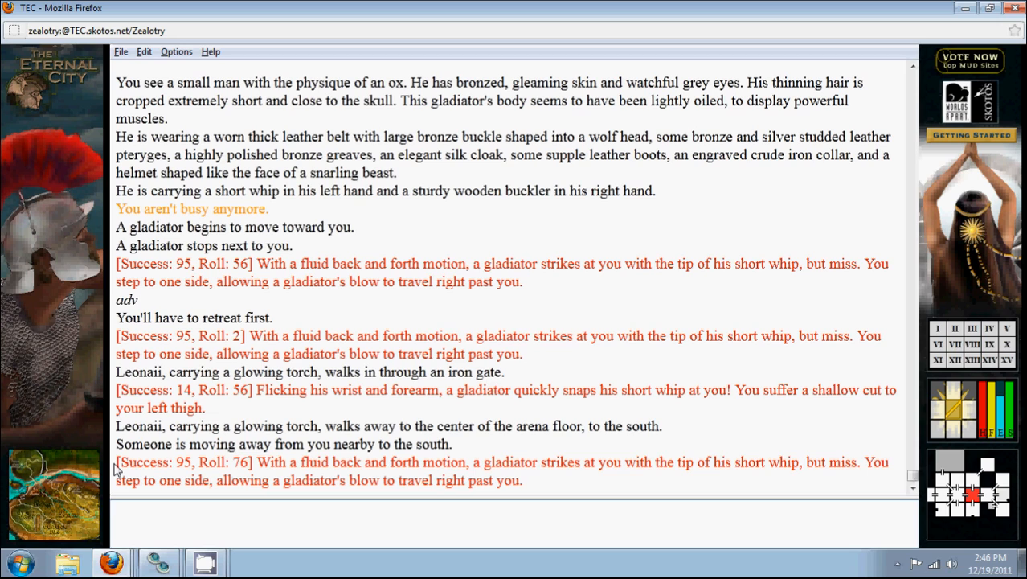
scroll("down", 3)
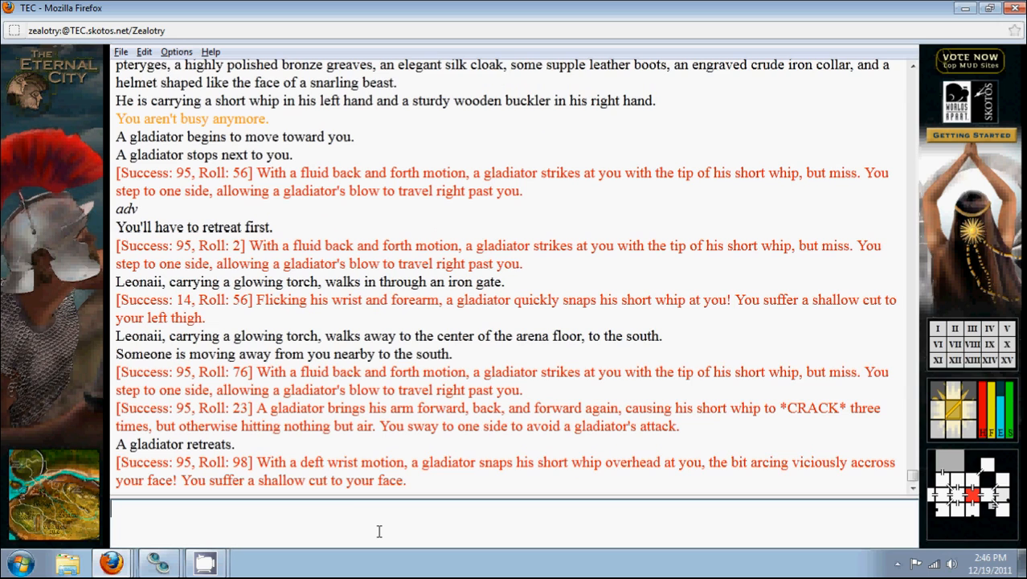
type("look")
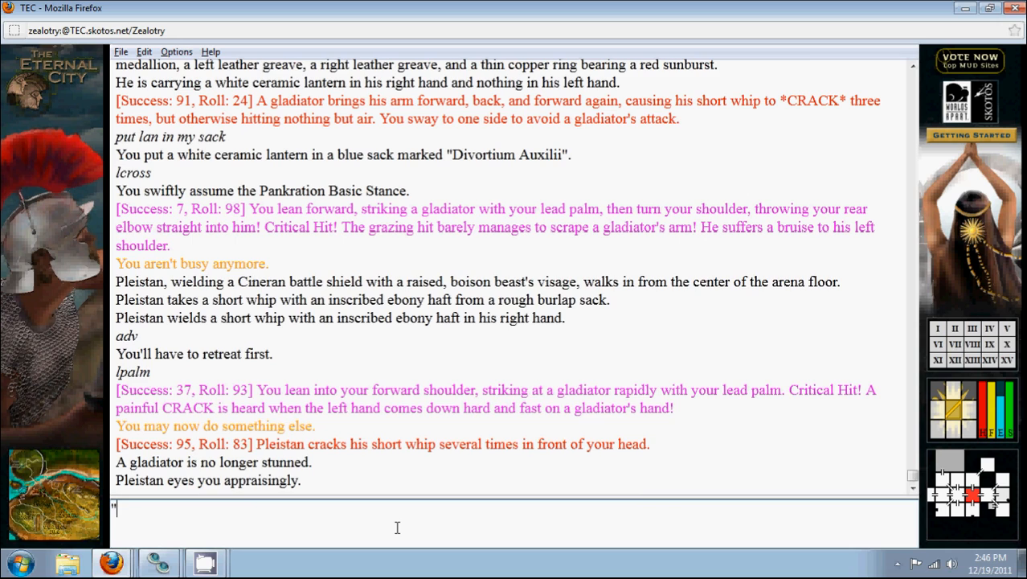
Plead 'WHY? You stop it right now' then strike the gladiator with fa and felb
type("plei WHY? You stop it right now. Nobody like")
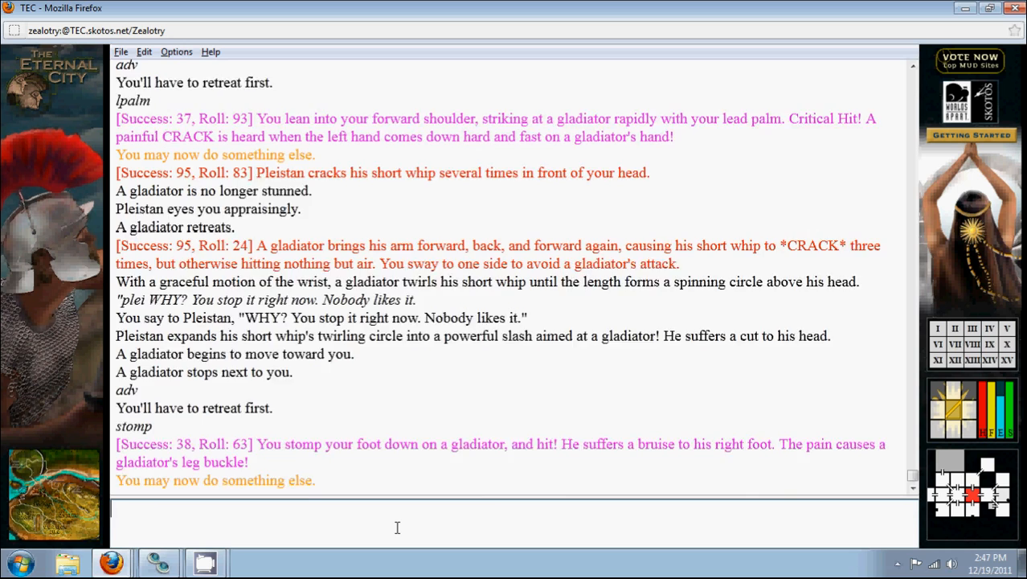
type("fa")
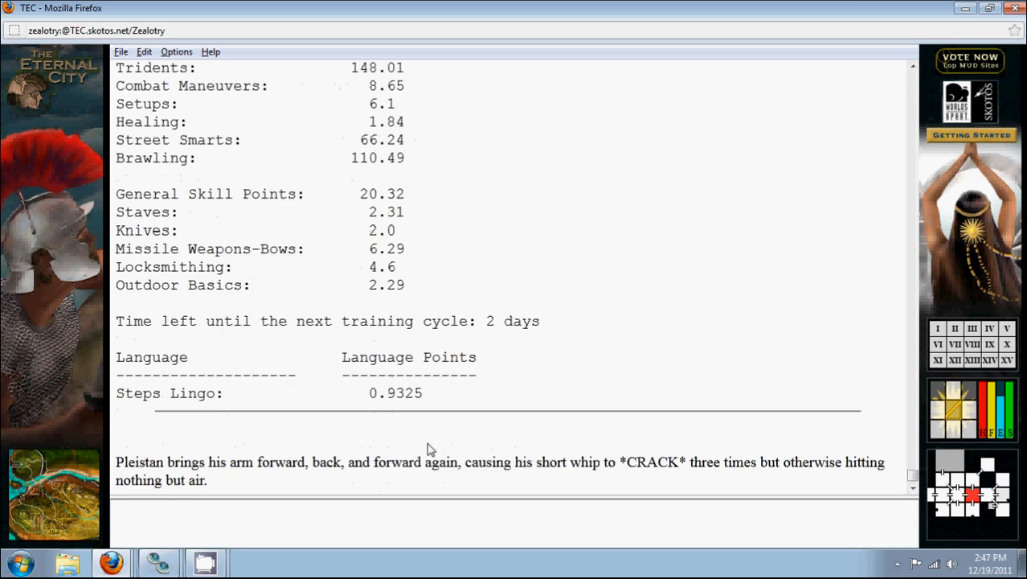
type("felb")
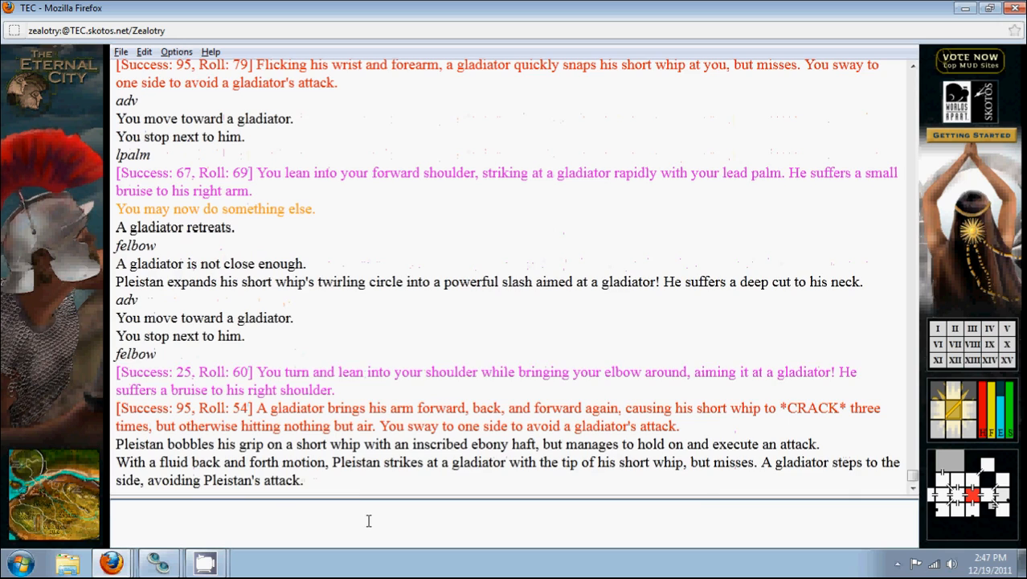
Check the Pankration skills list with 'skills pank' then enter fall
type("skills pank")
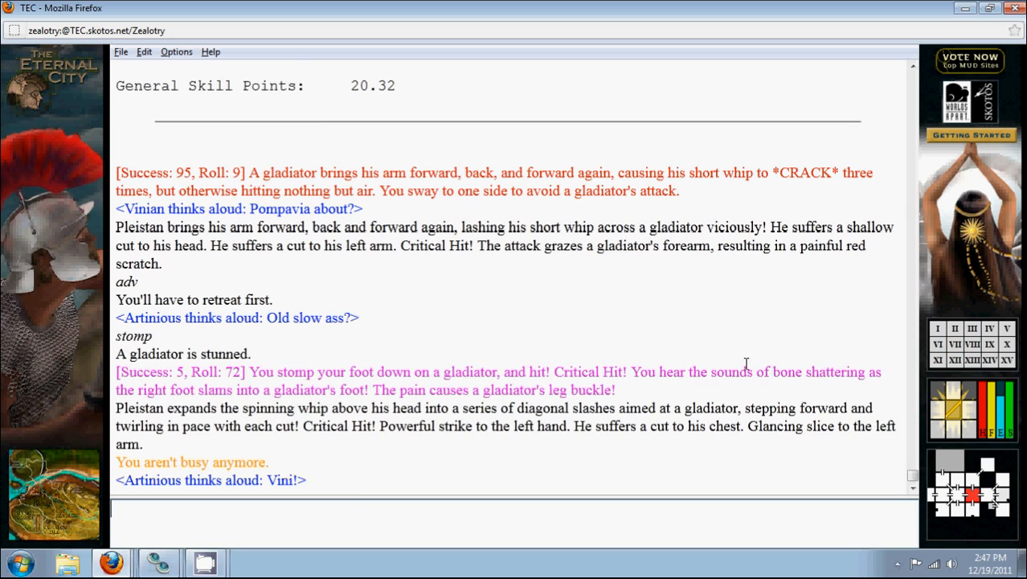
type("fall")
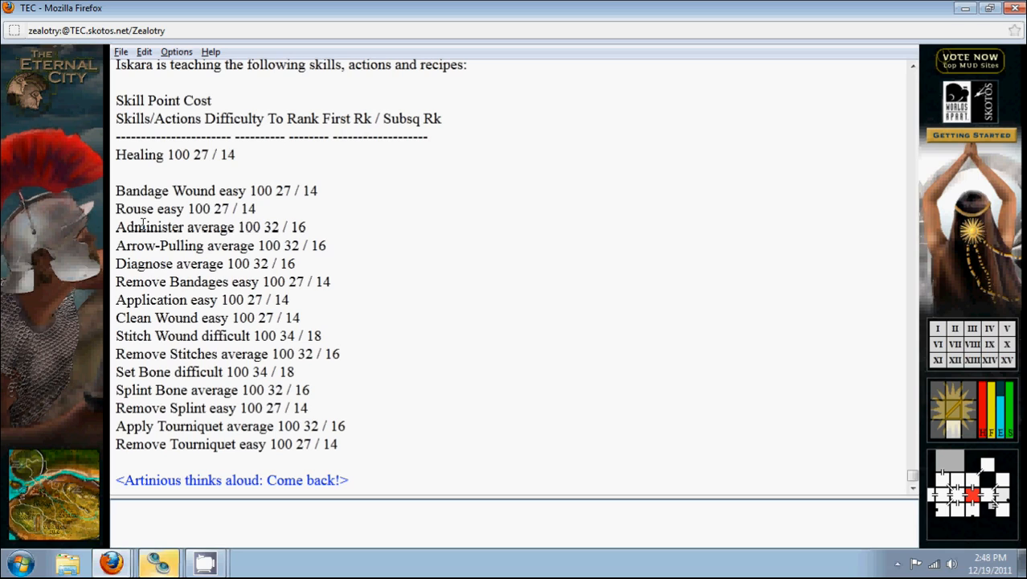
mouse_move(163, 212)
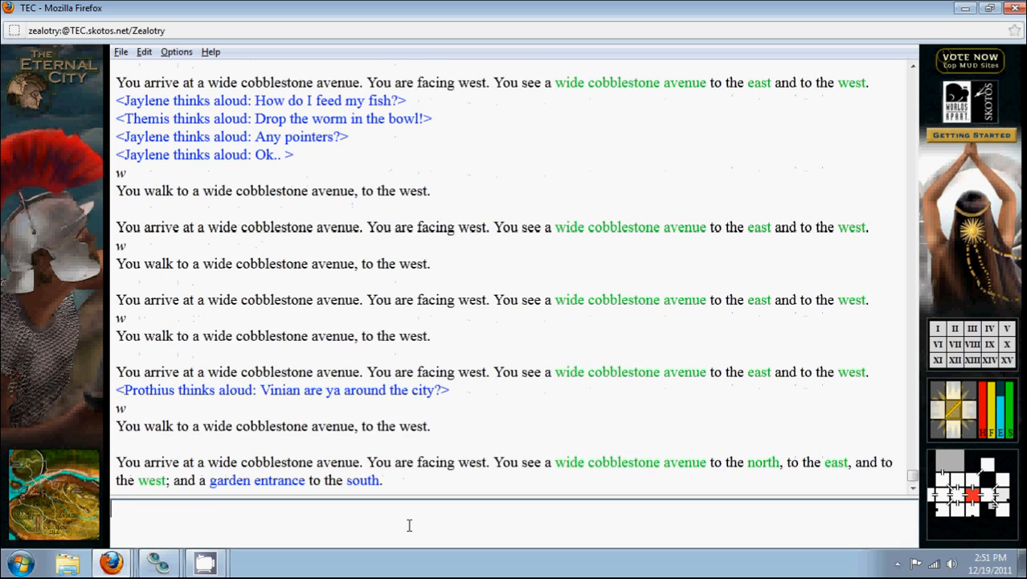
Walk west along the cobblestone street and then north toward the inn's front yard
type("w")
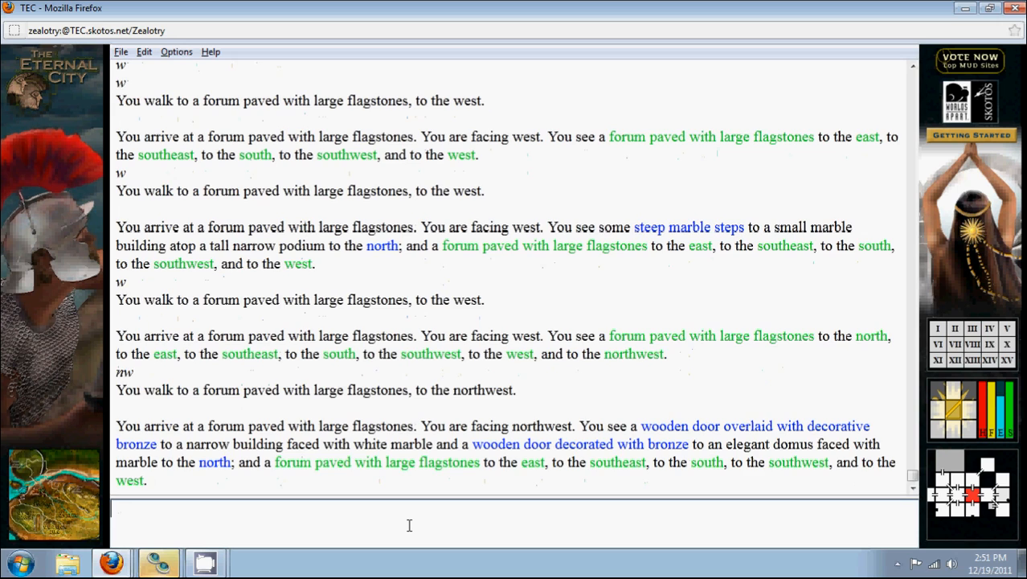
type("n")
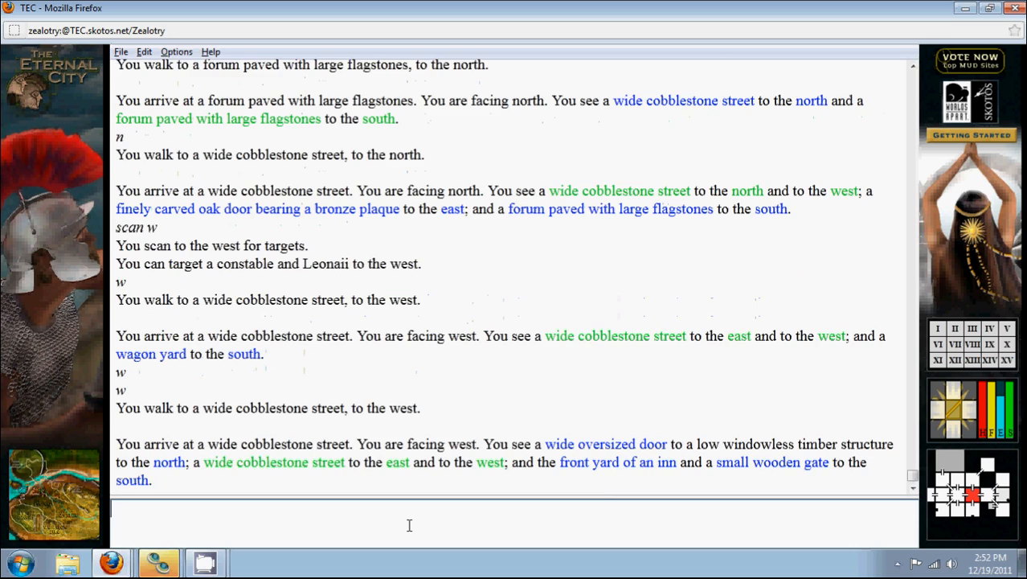
Say to leo 'HELLO, ma'am. What are you doing? WASTING YOUR LIFE? Standing in front of a bar?'
type("\"leo HELLO, ma'am. What are you doin")
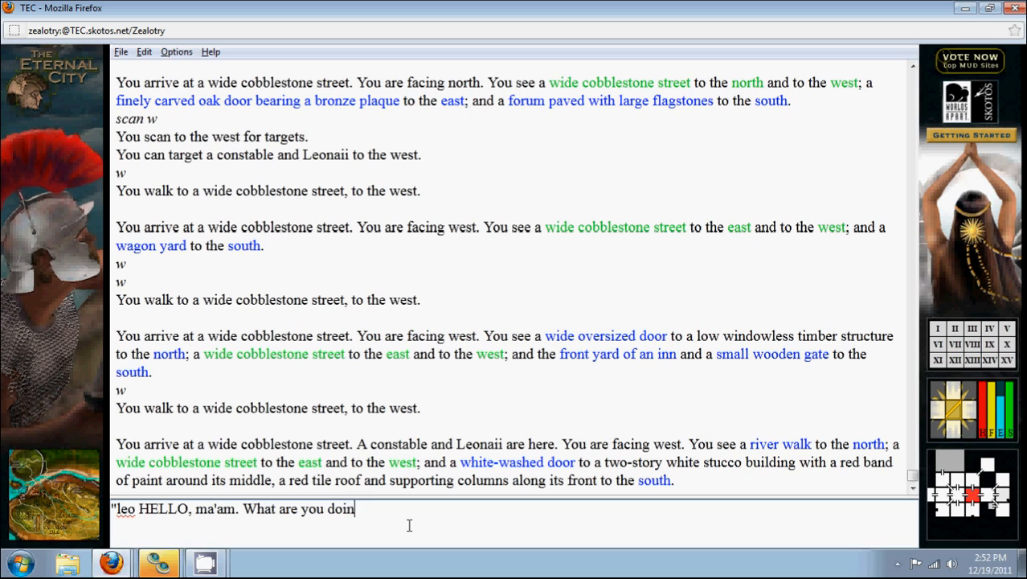
type("g? WASTING YOUR LIFE? St")
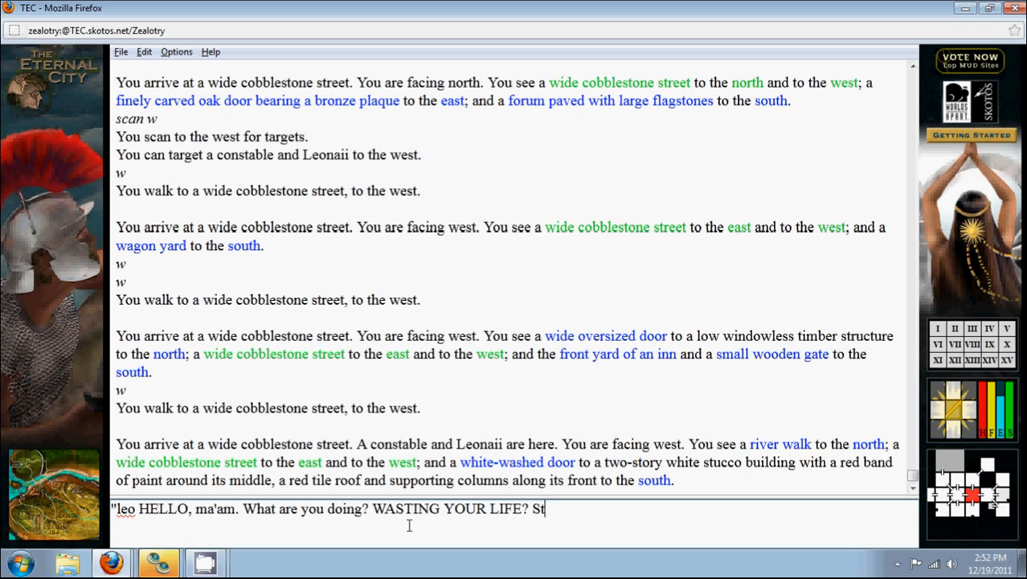
type("anding in front of a bar?")
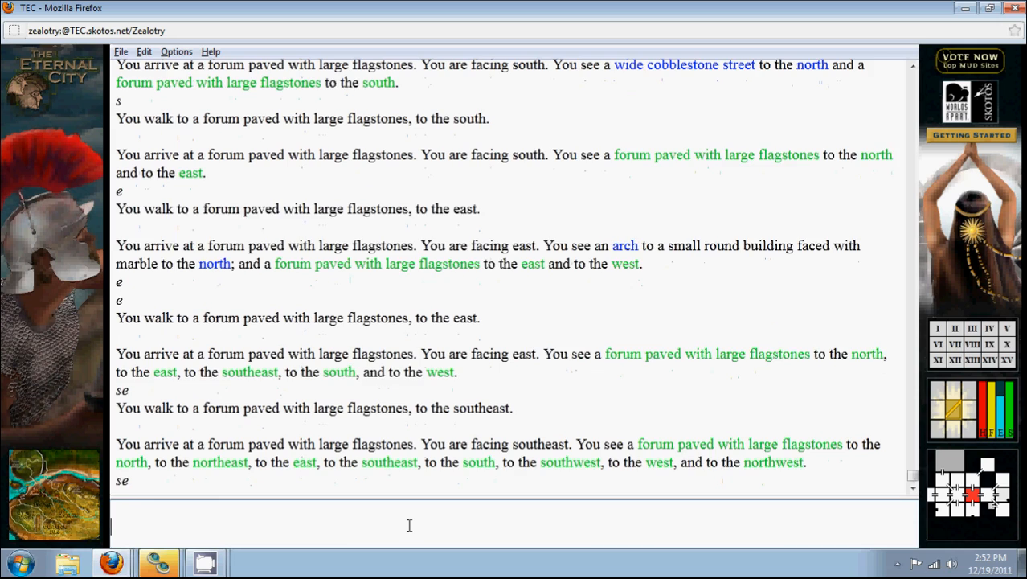
type("s")
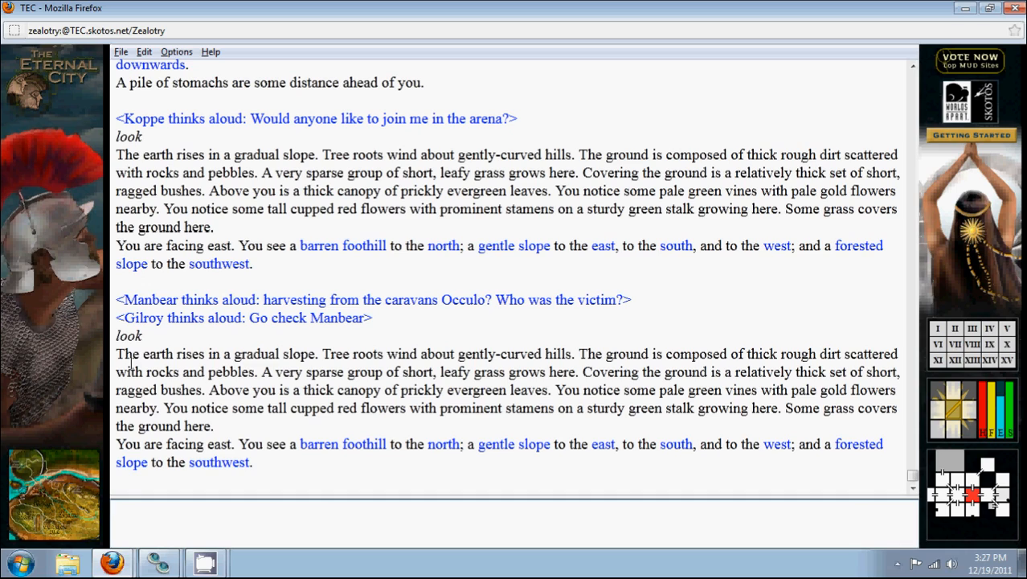
mouse_move(540, 460)
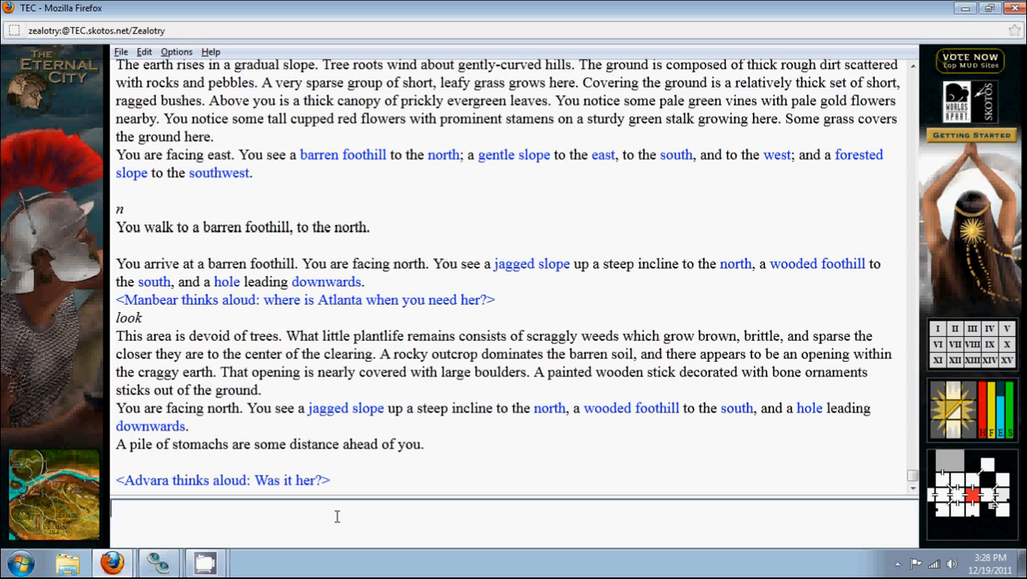
Go down the hole into the steam-filled caverns
type("d")
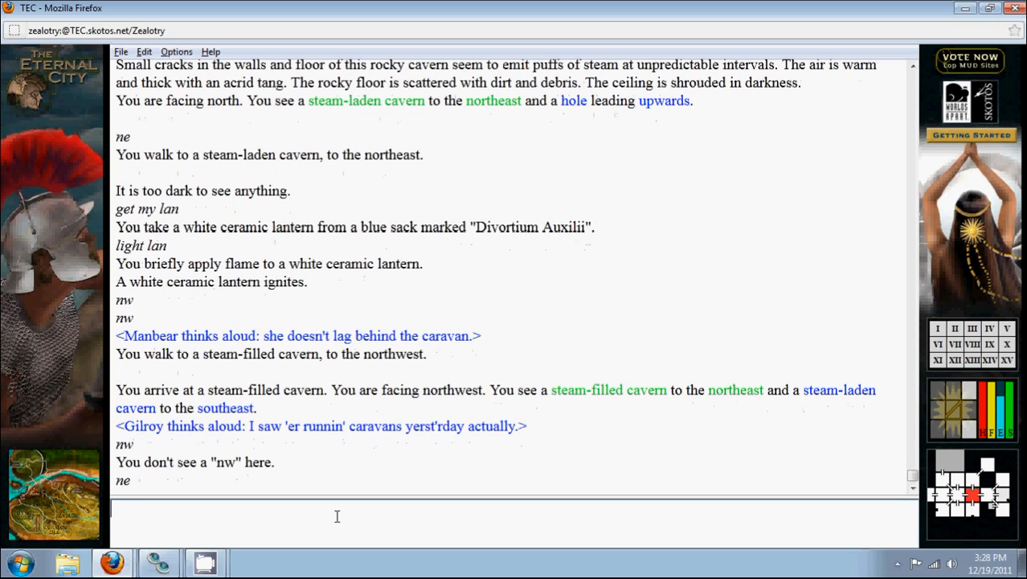
Walk north twice into the ancient stone hall and look at the carrion slug
type("n")
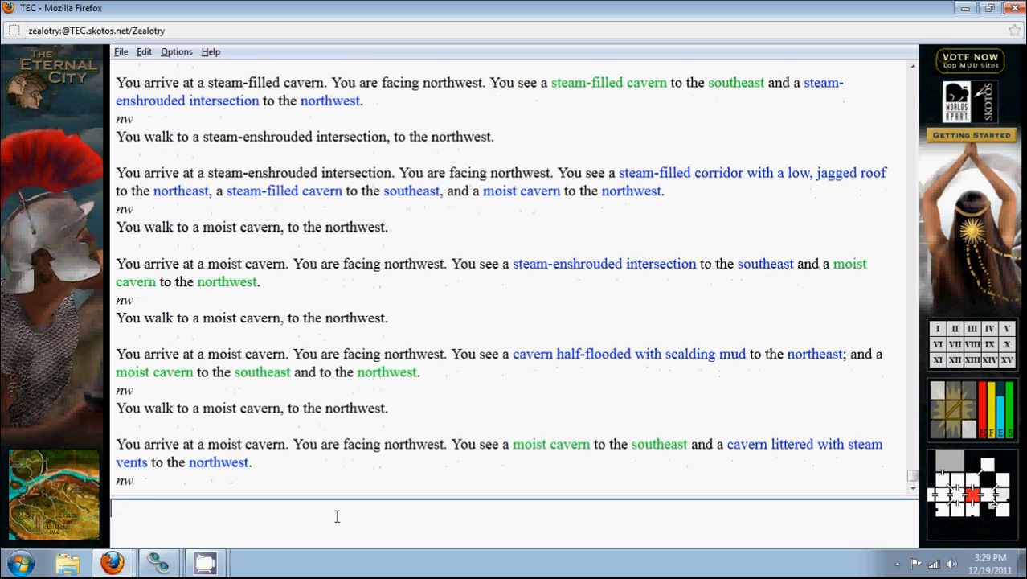
type("n")
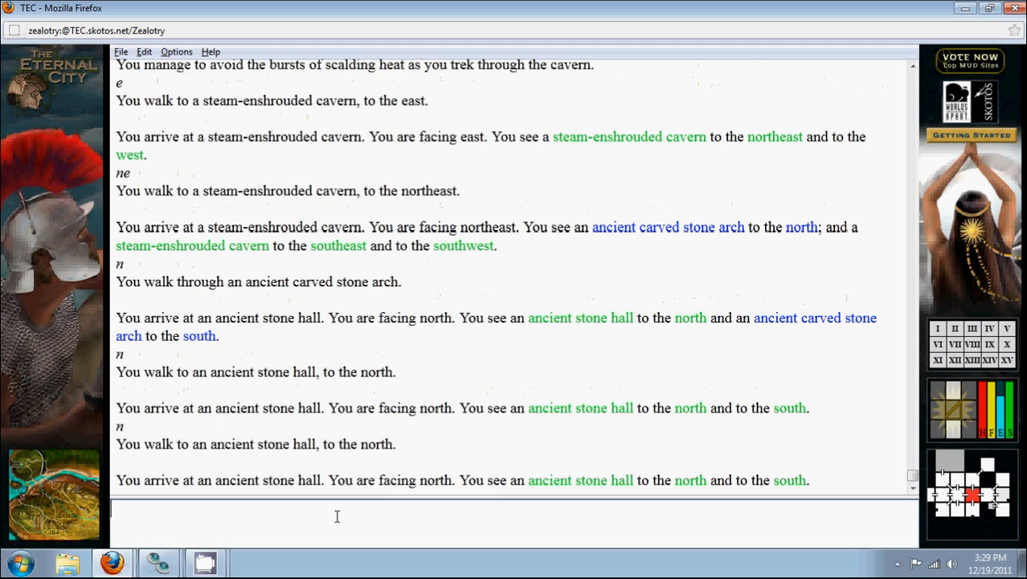
type("look")
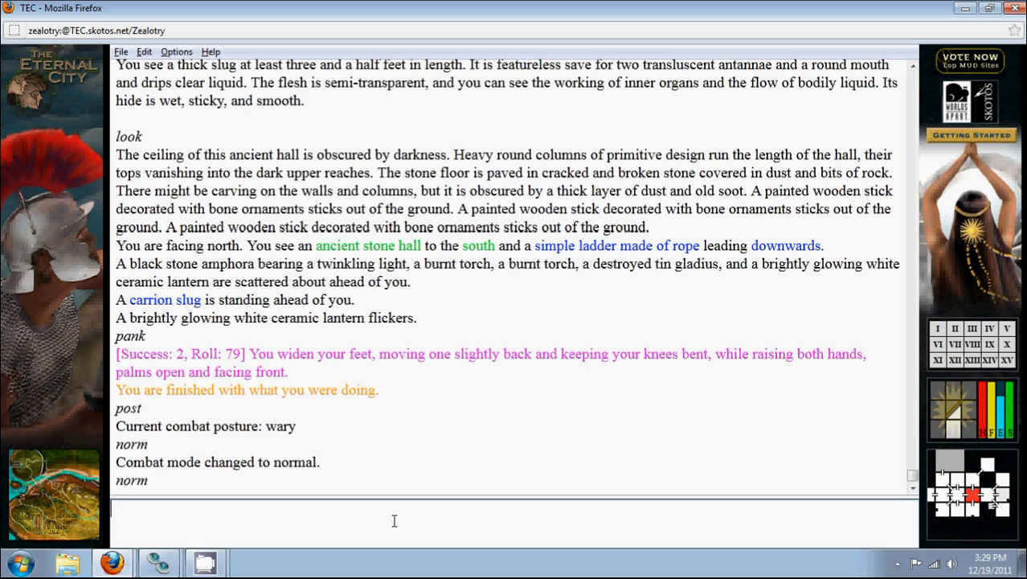
Try to get the amphora, target the slug, strike with rpalm and enter w
type("get amp")
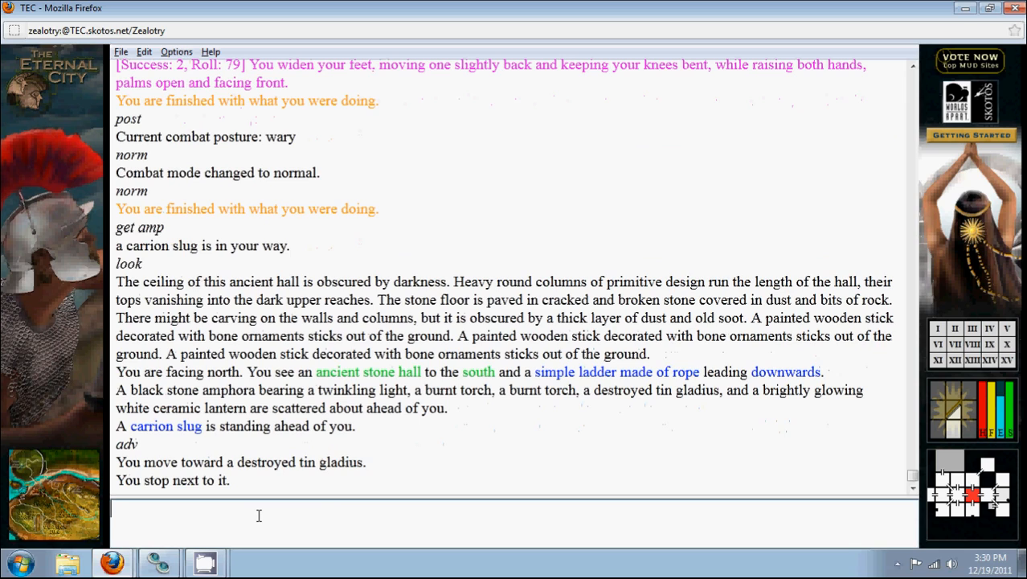
type("targ slug")
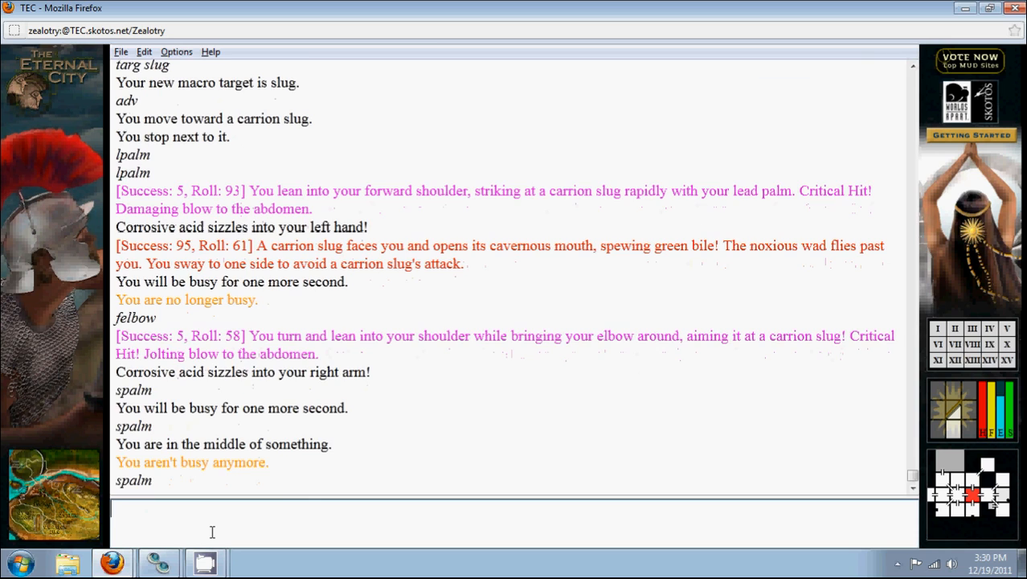
type("rpalm")
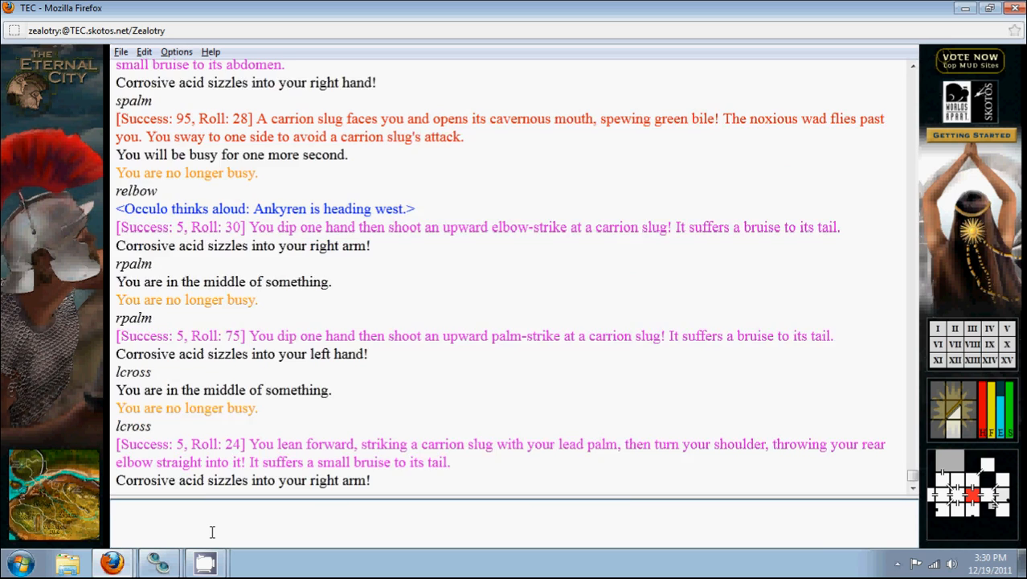
type("w")
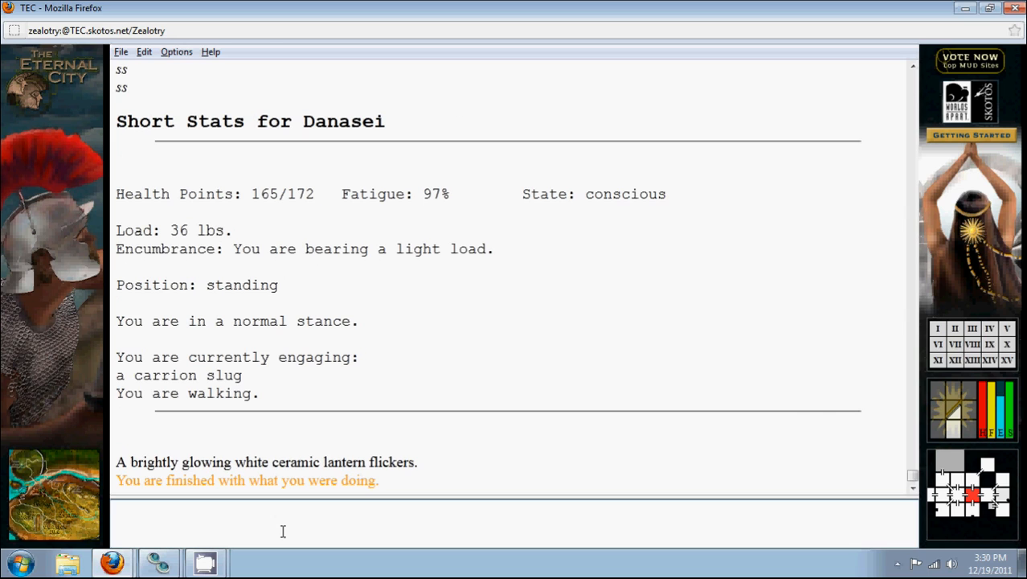
Finish the slug with felbow, then get and look at the amphora holding the crystal tear
type("felbow")
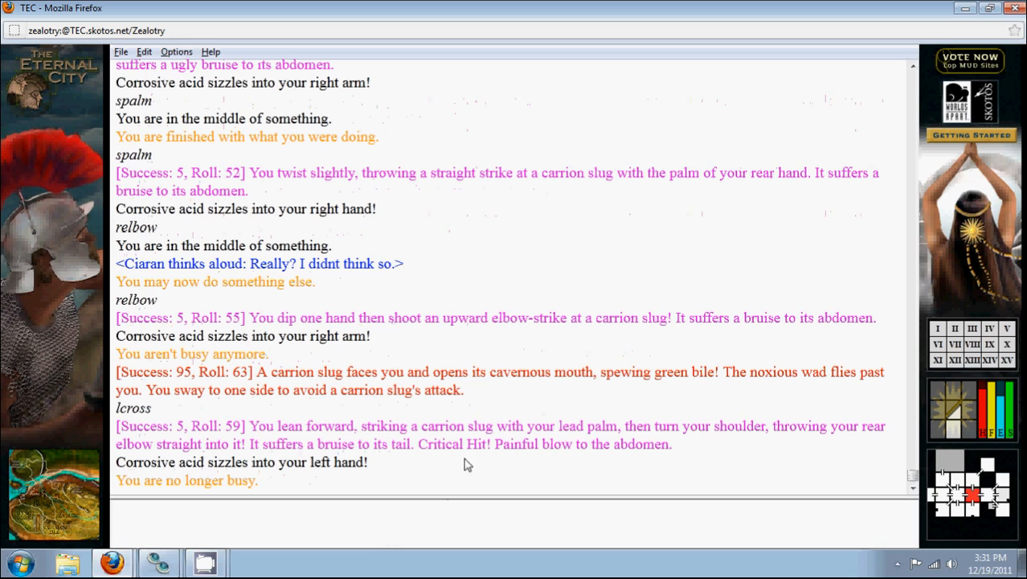
left_click(420, 513)
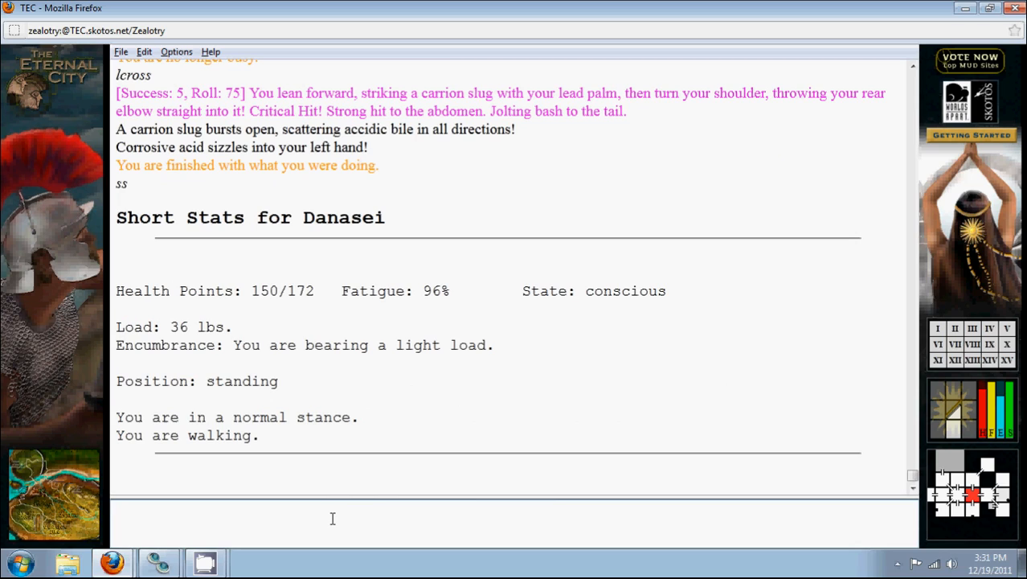
type("ge")
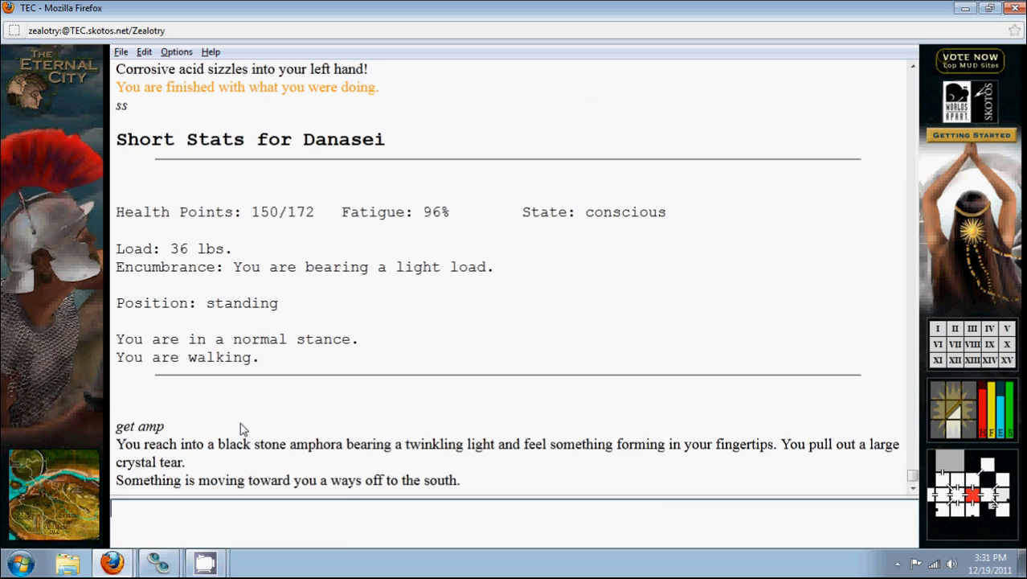
type("look am")
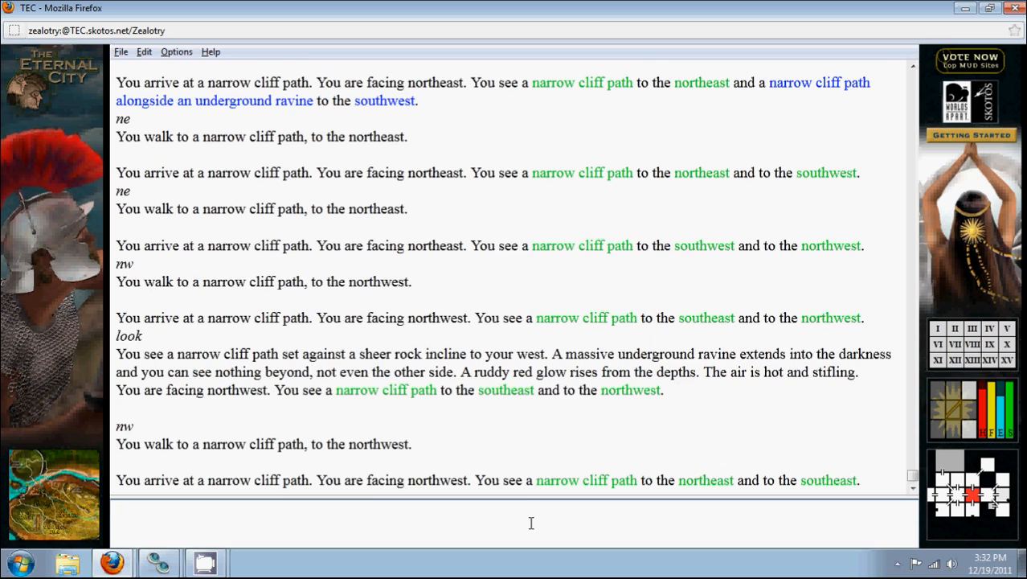
Walk the narrow cliff path and climb the stairwell into the ancient mausoleum
type("n")
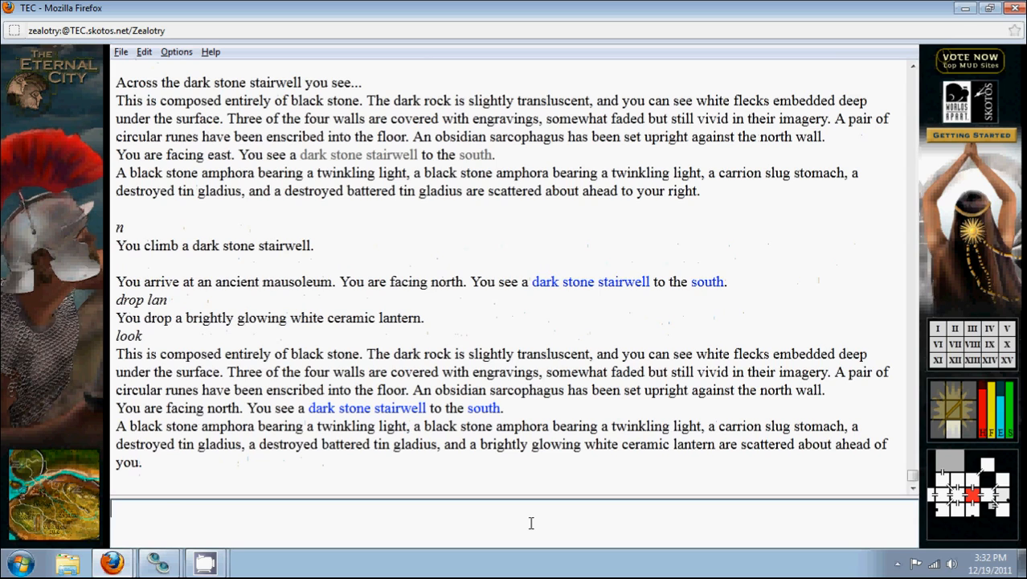
List the black stone amphoras with 'match amp', then target the carrion slug blocking them
type("match amp")
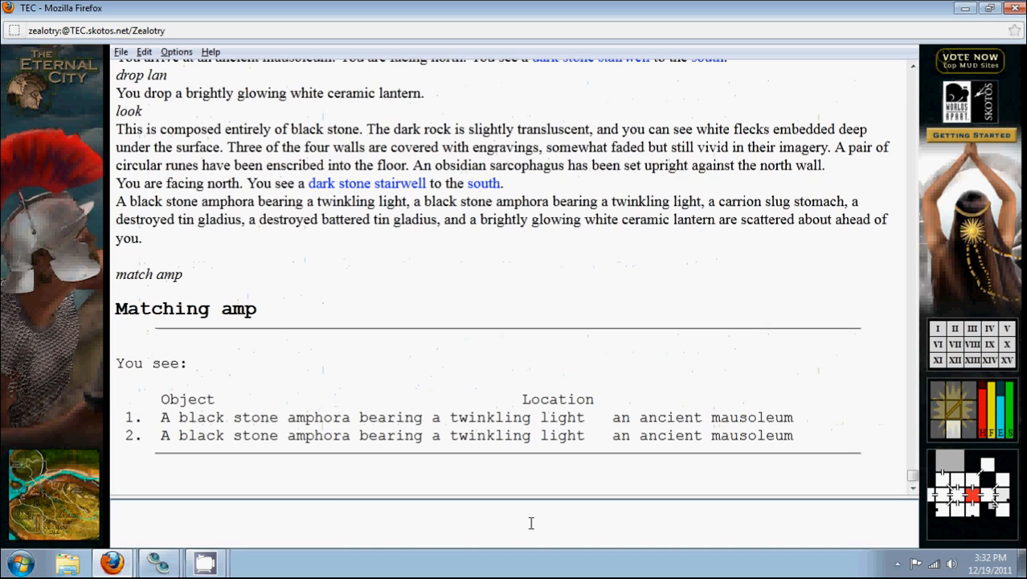
scroll("down", 3)
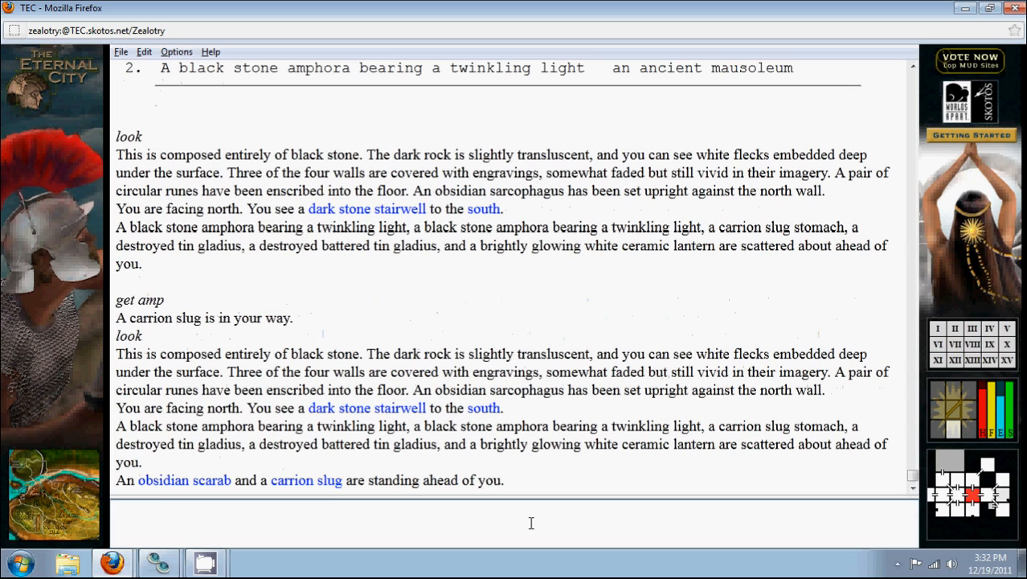
type("targ s")
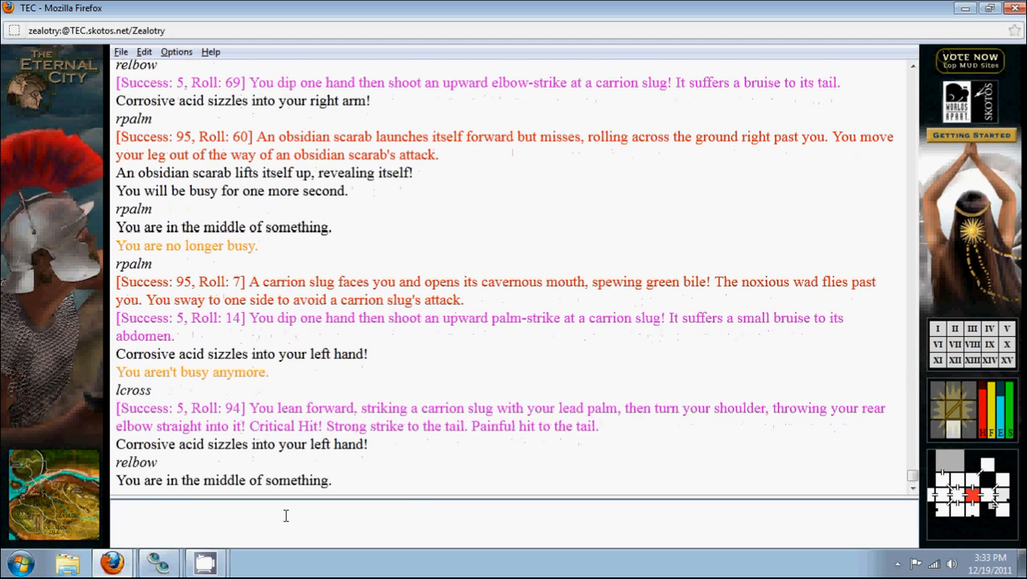
Strike the carrion slug with lcross and felbow attacks, landing critical hits
type("lcr")
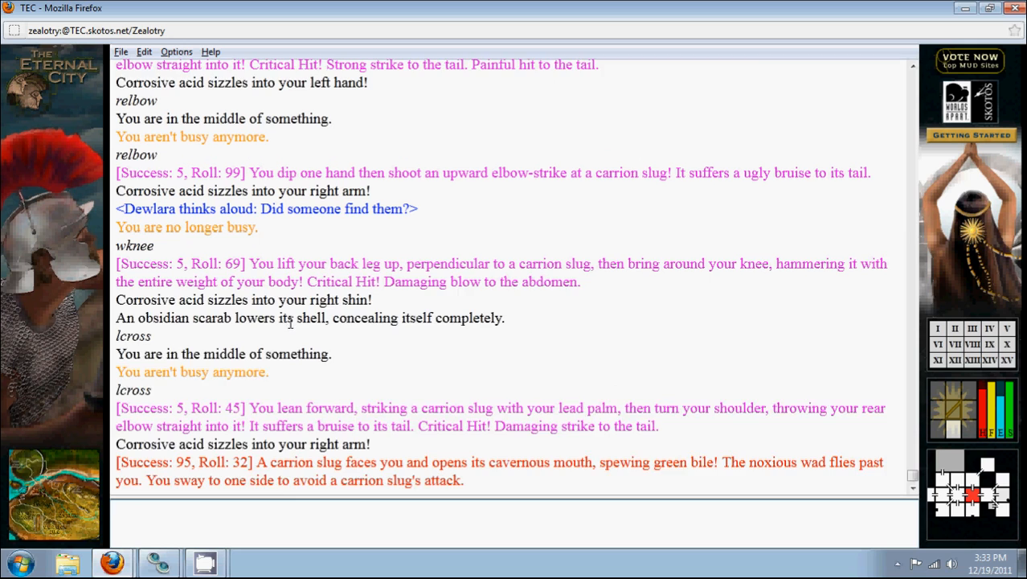
type("felbow")
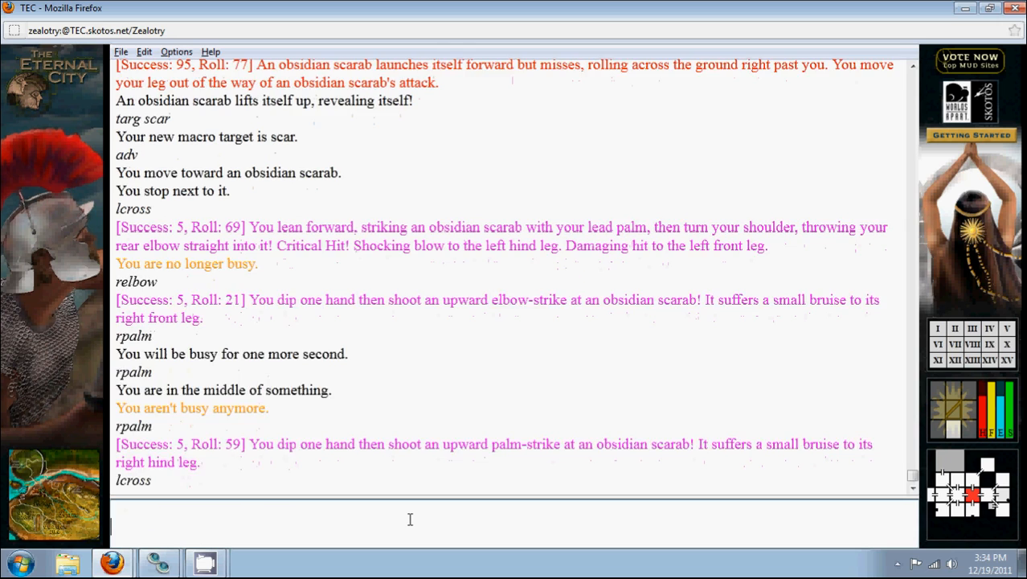
Attack the obsidian scarab with lcross, lpalm and repeated lcross strikes to its legs
scroll("down", 3)
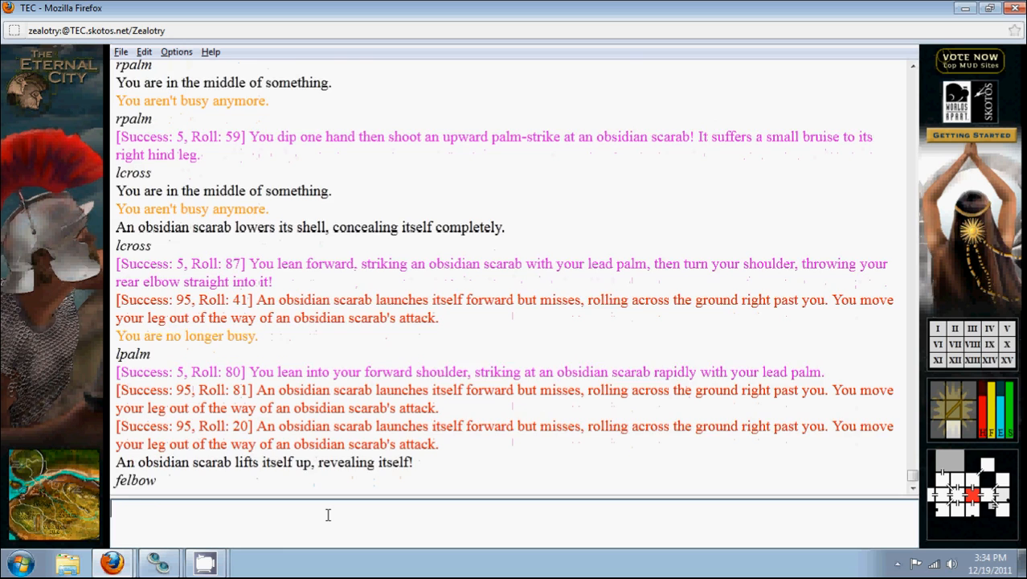
type("lcro")
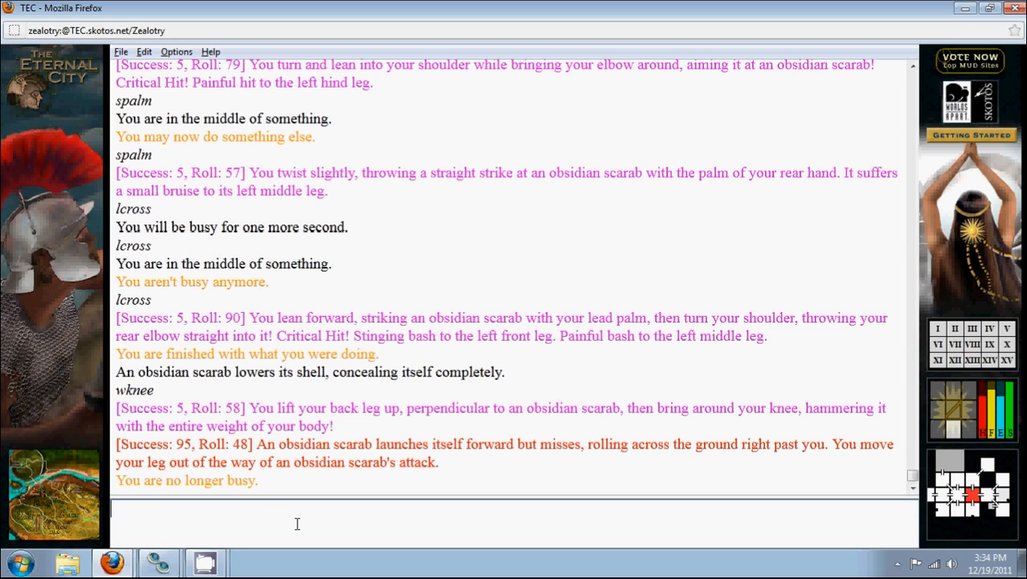
type("lpalm")
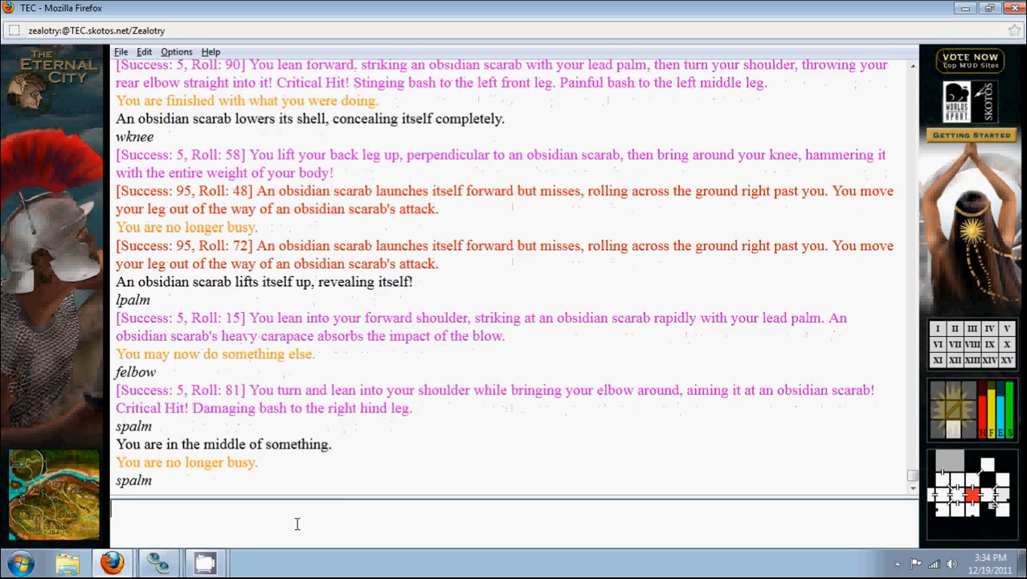
type("lcross")
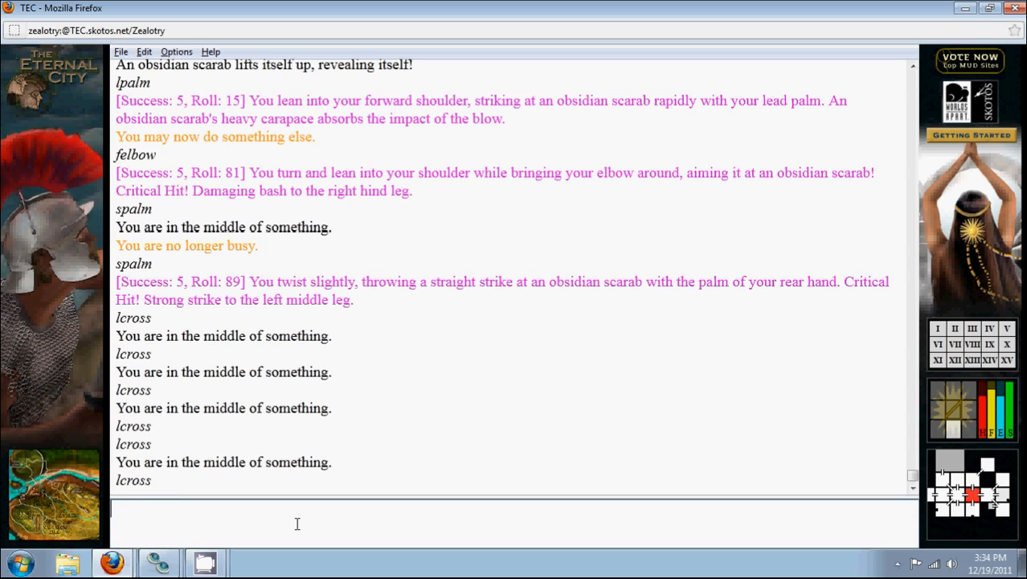
type("lcross")
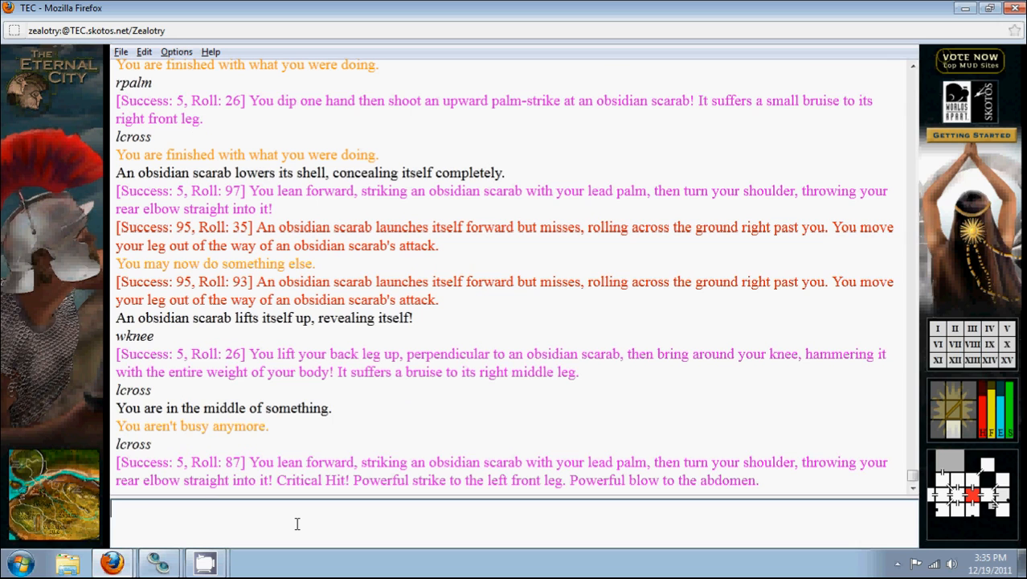
Pound the scarab with rpalm, lpalm, relbow and lcross until it falls unconscious, then begin 'kill'
type("rpalm")
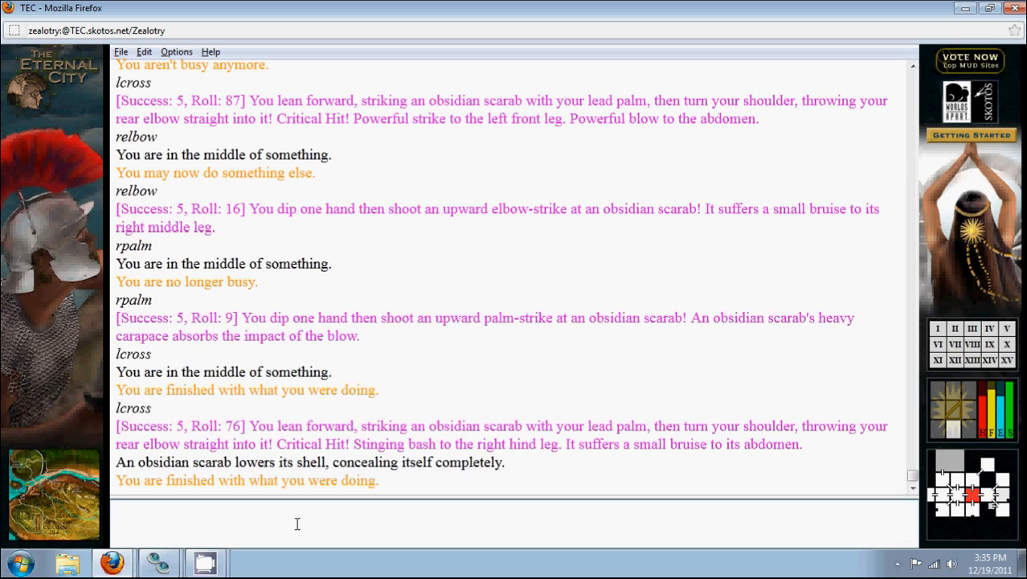
type("lpalm")
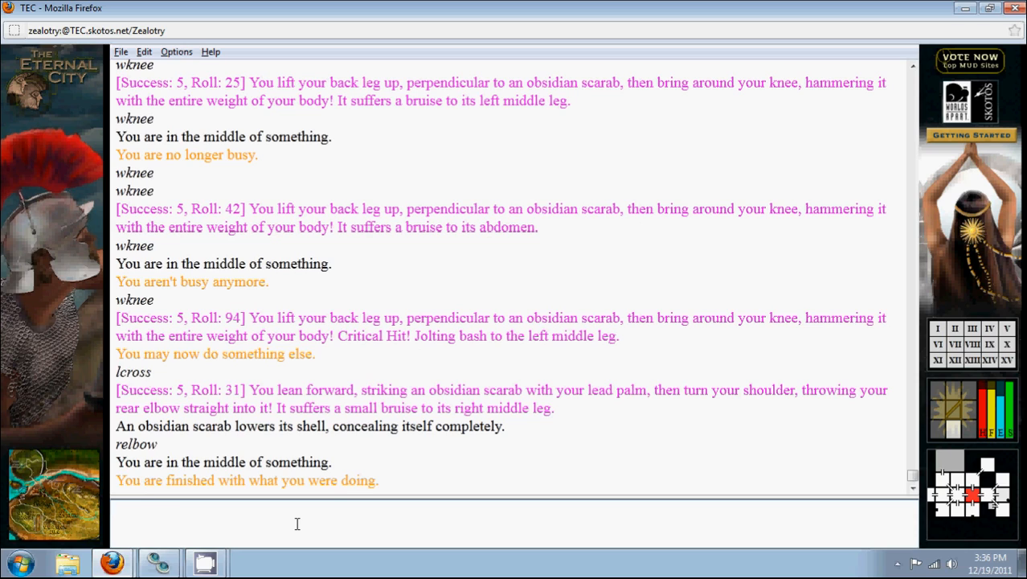
type("relbow")
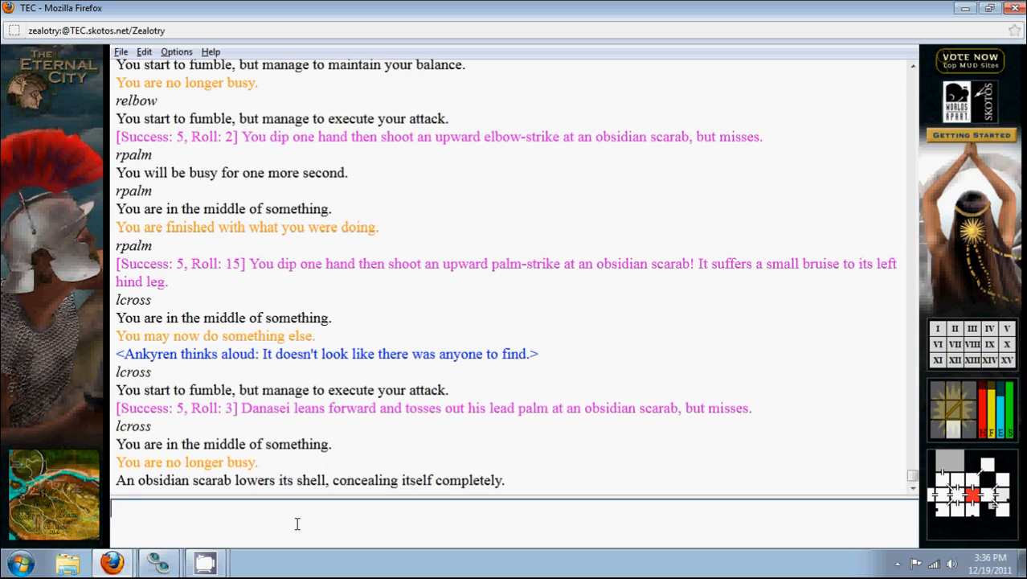
type("lcross")
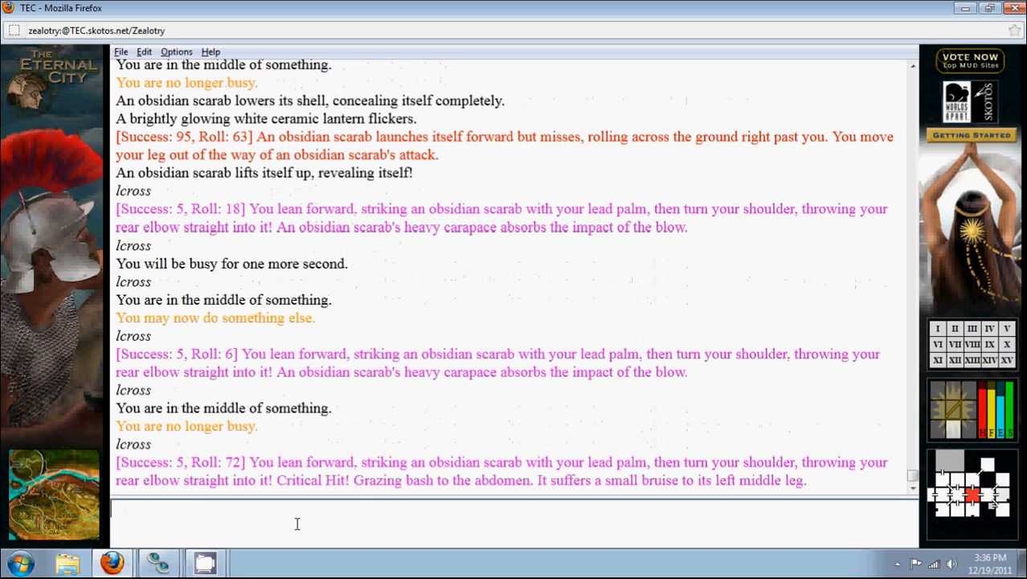
type("ki")
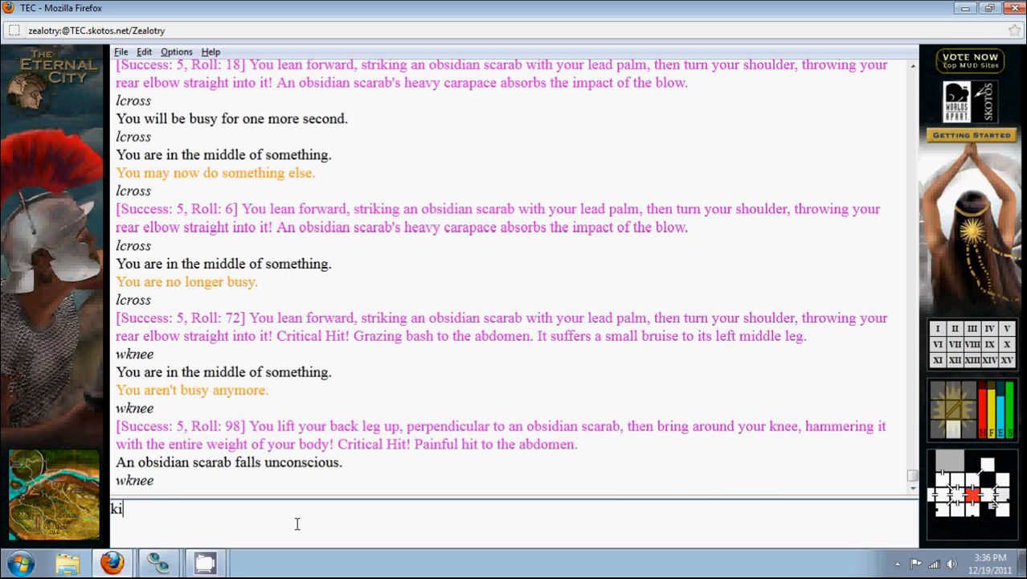
Take the lantern up to the black stone corridor and request the skills list
type("get a")
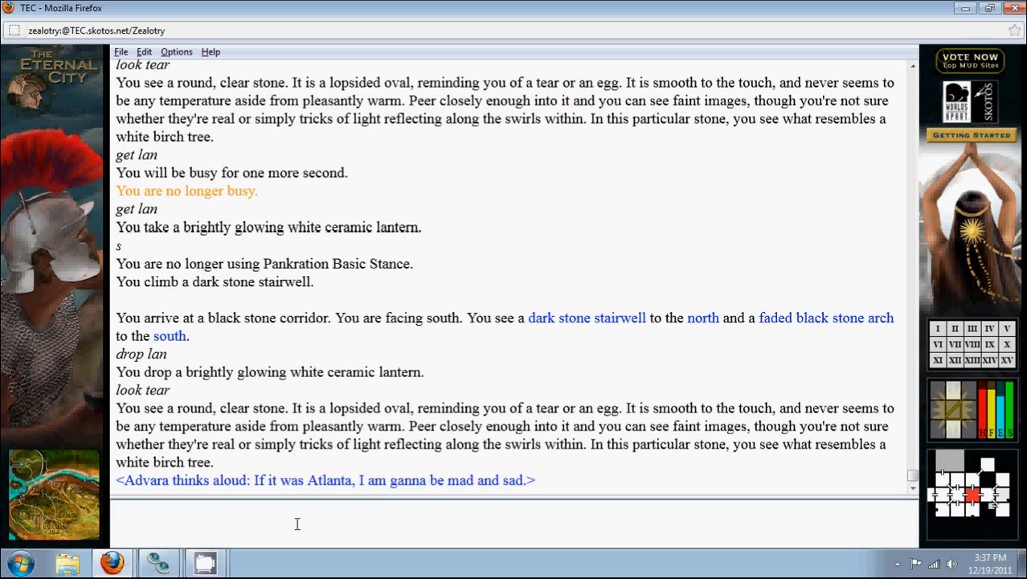
type("skills")
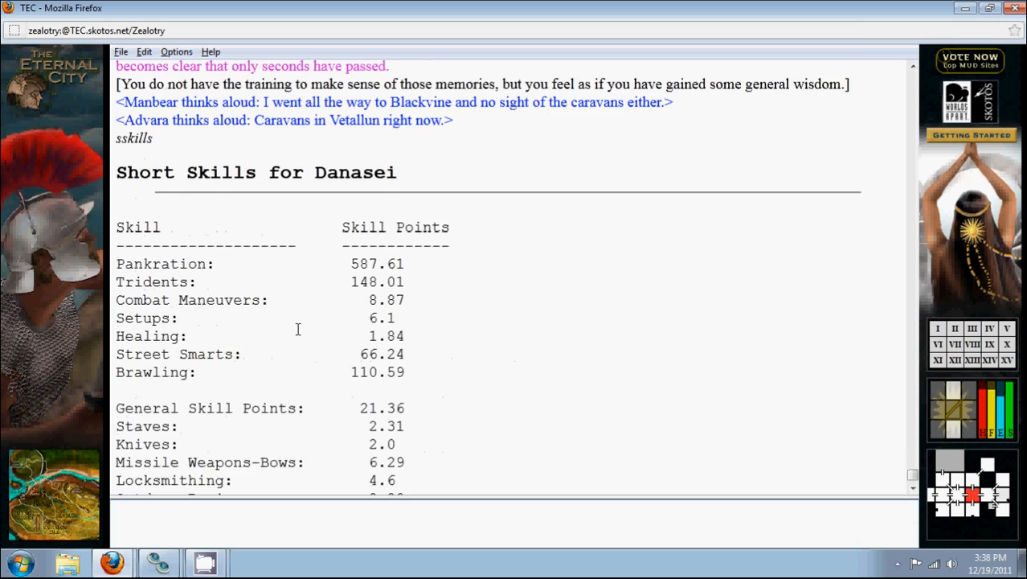
Review the short skills list shown after the crystal tear cracks into general wisdom
scroll("down", 3)
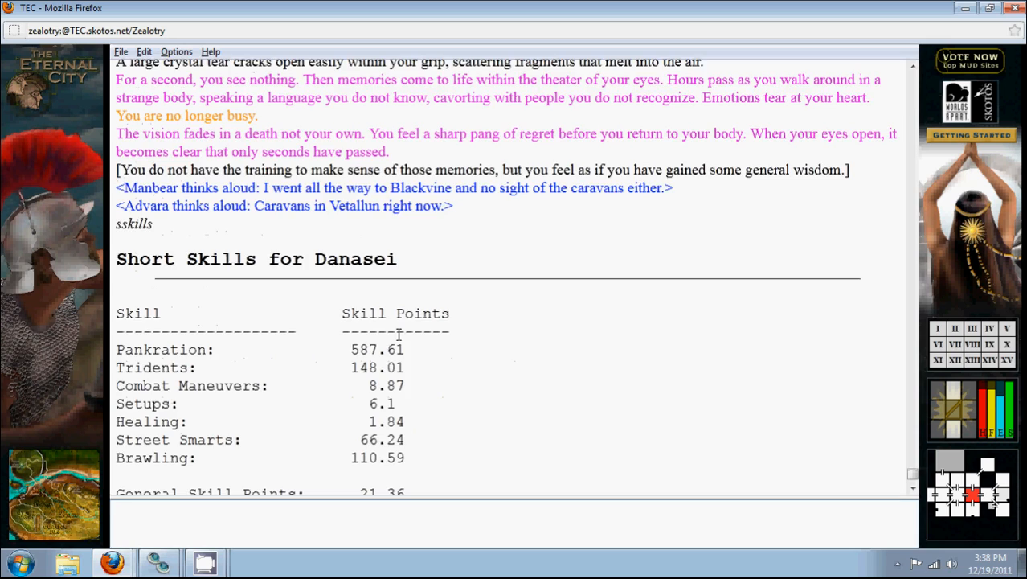